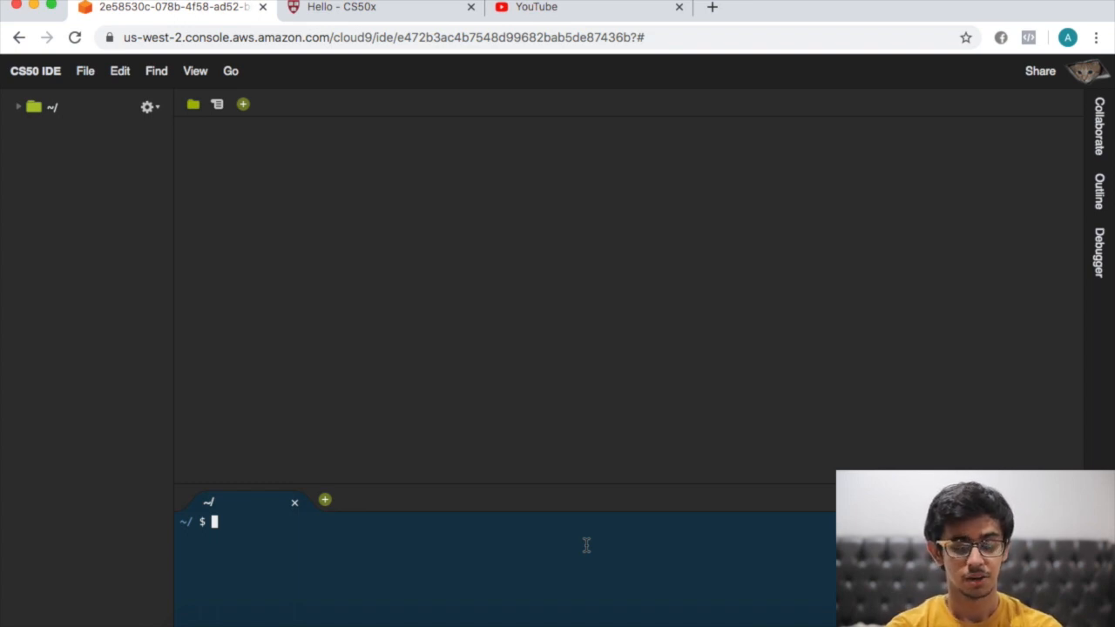
mouse_move(463, 573)
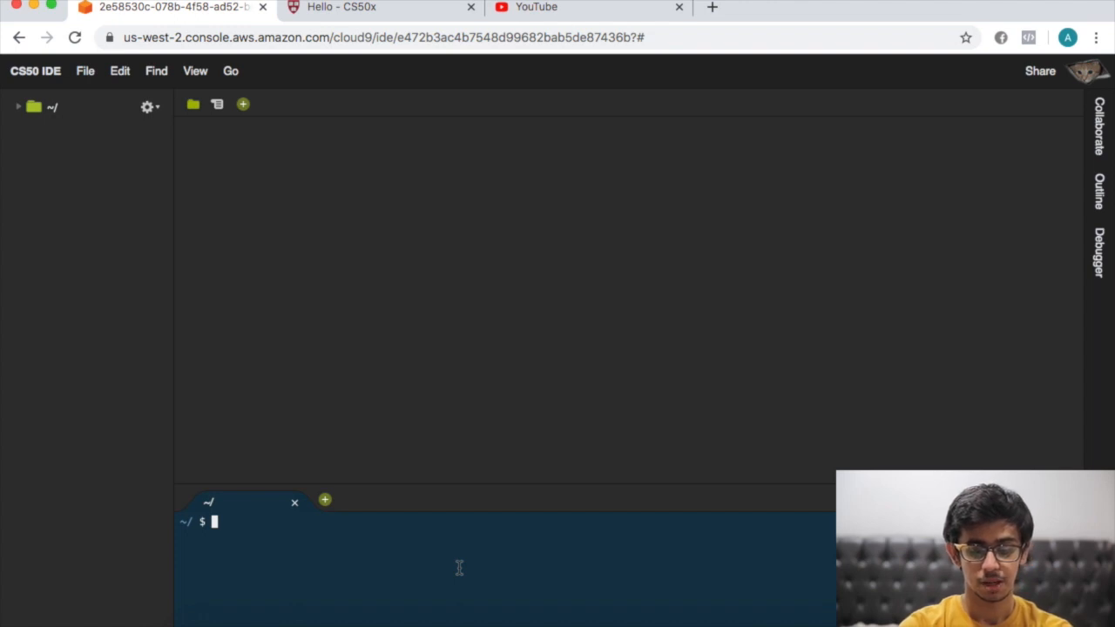
Step: Make pset1 and hello folders via mkdir and cd so the shell sits in pset1/hello
type("mkdir pset1")
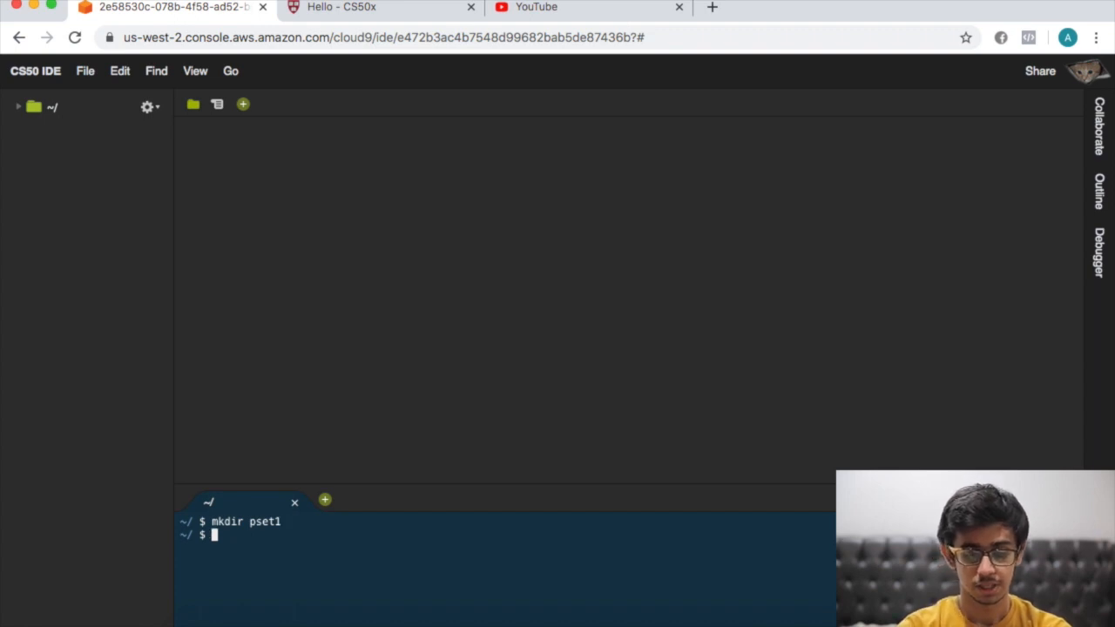
type("cd ps")
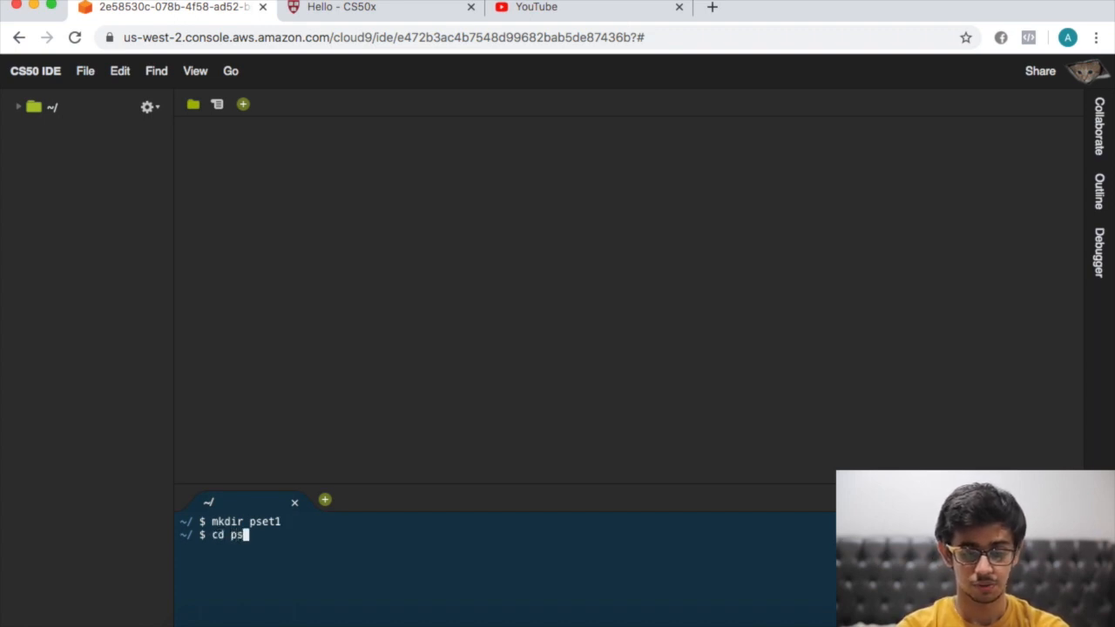
type("et1")
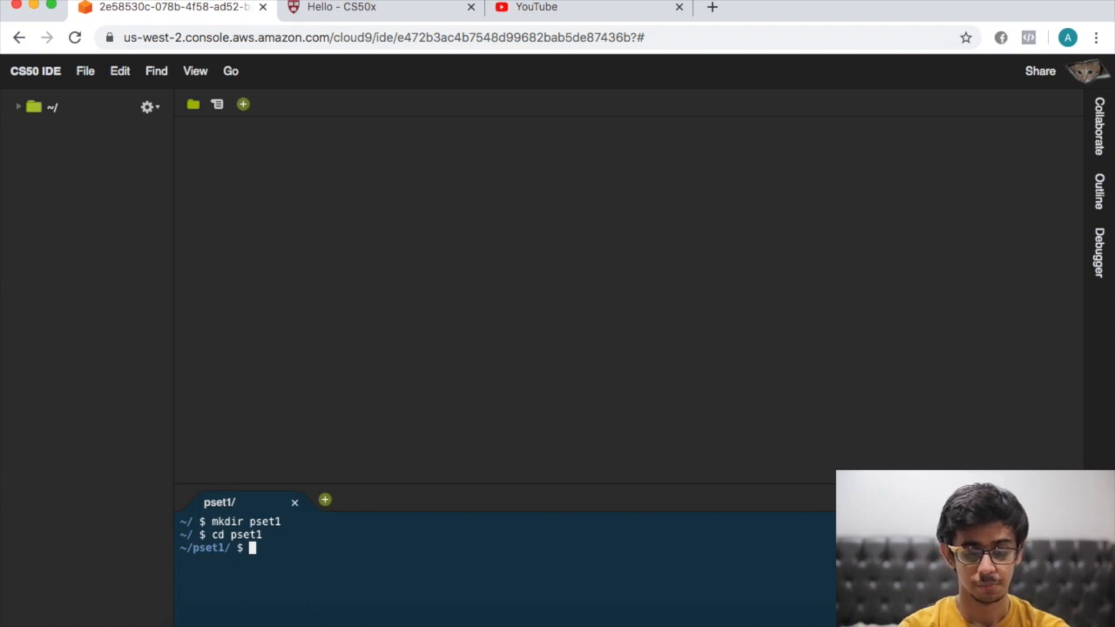
type("mkdir hell")
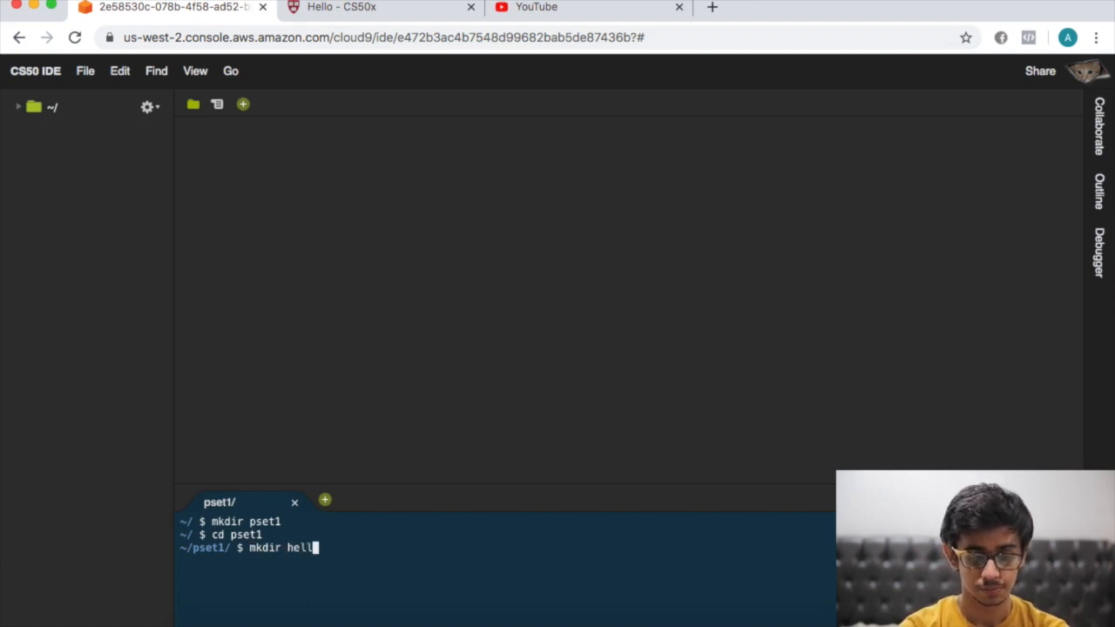
type("cd")
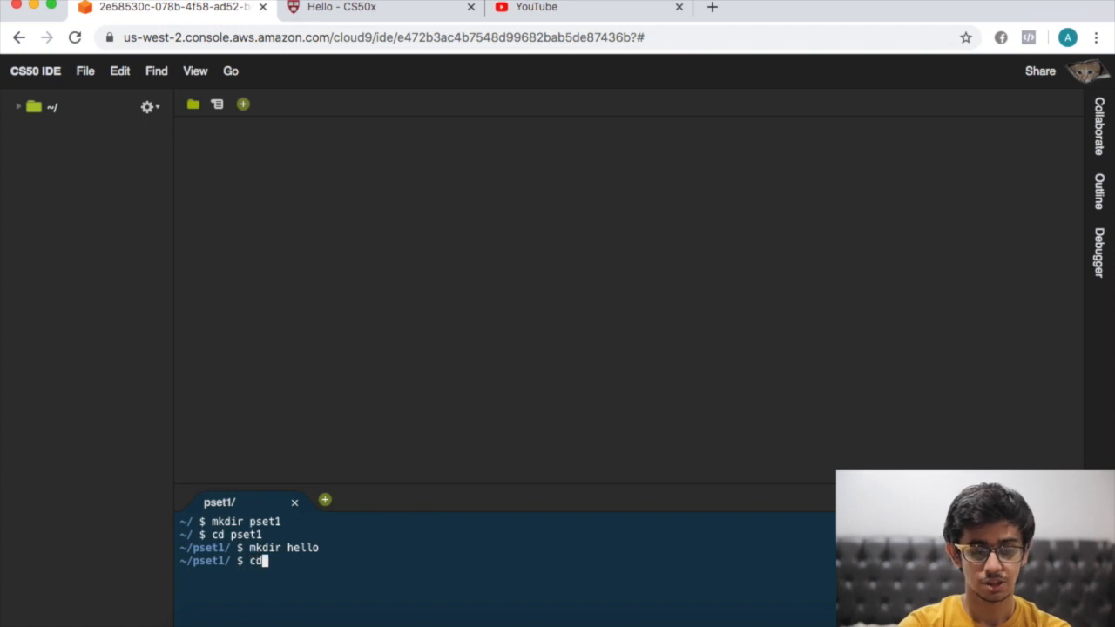
type("hello")
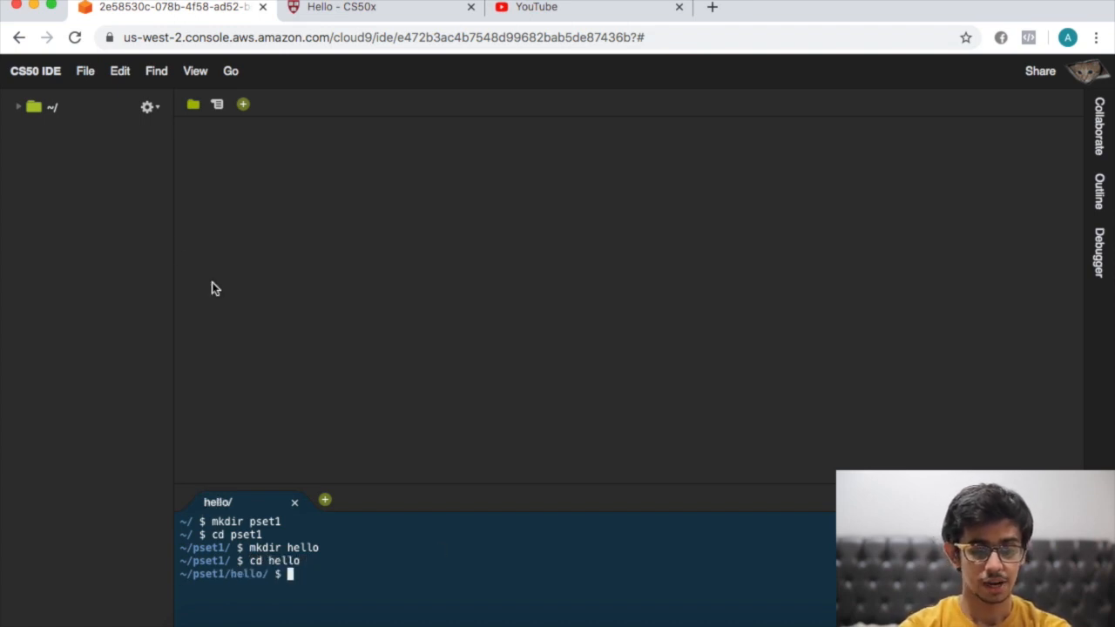
Step: Create a new file named hello.c inside the hello folder from the file tree
left_click(17, 107)
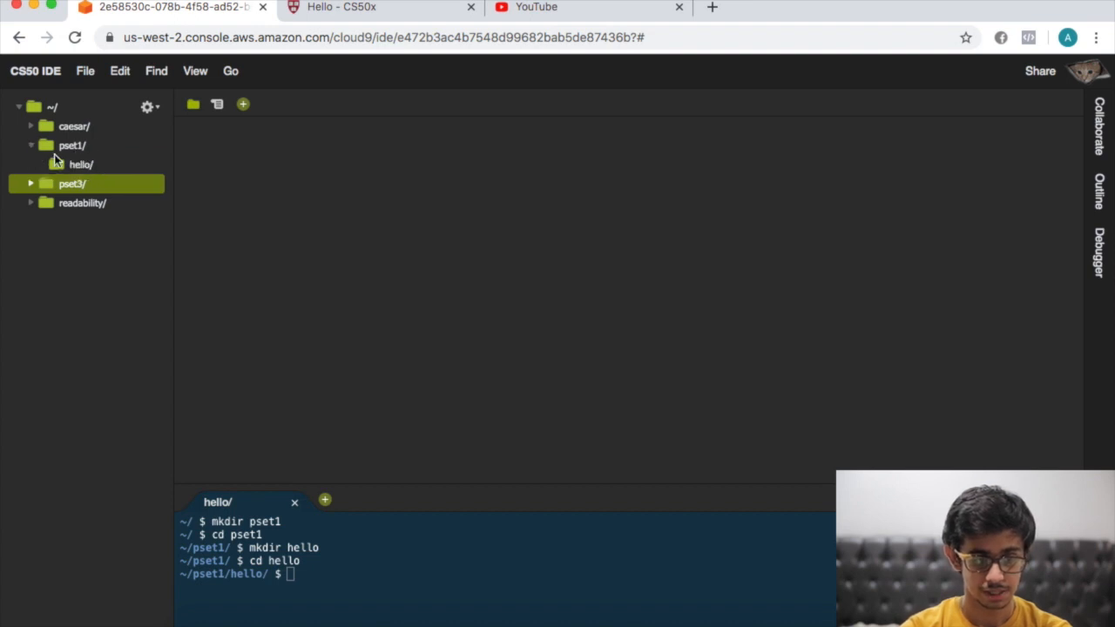
left_click(80, 164)
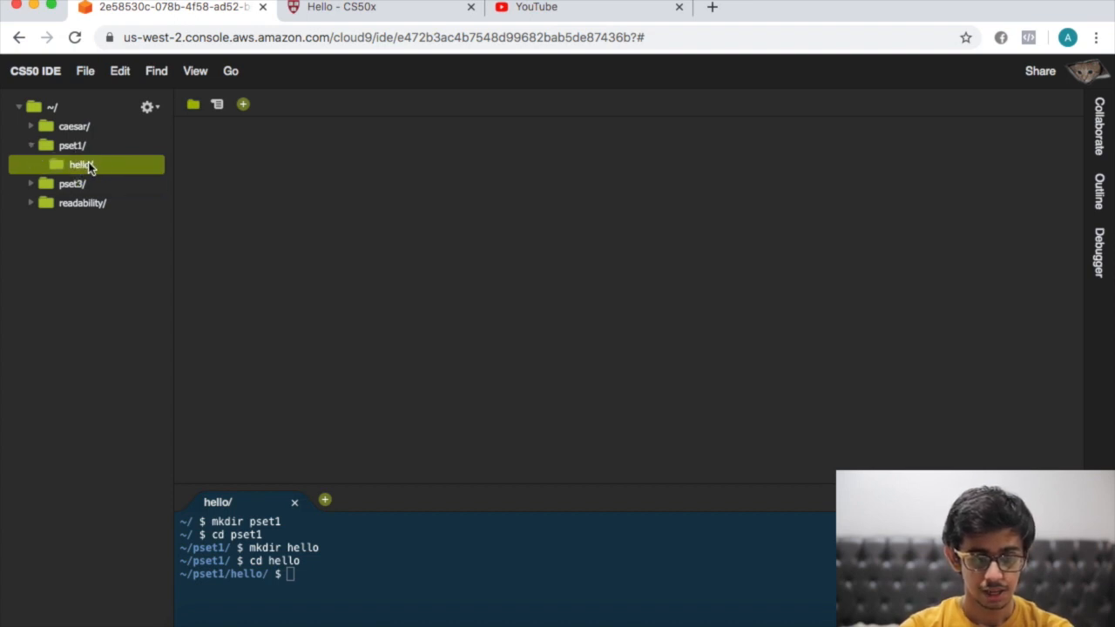
right_click(80, 163)
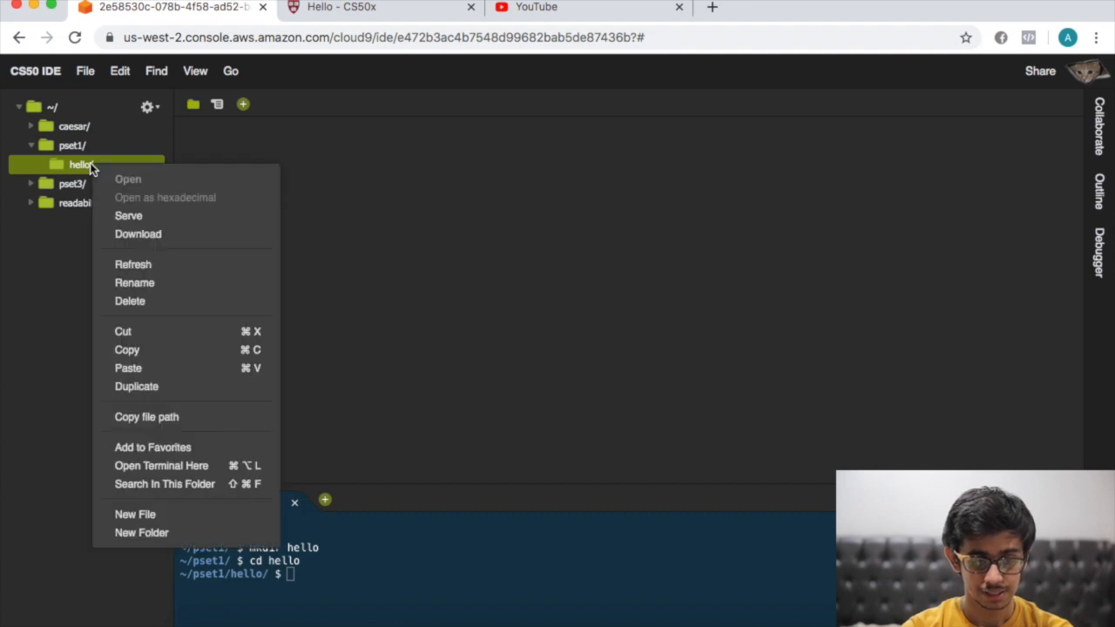
mouse_move(138, 514)
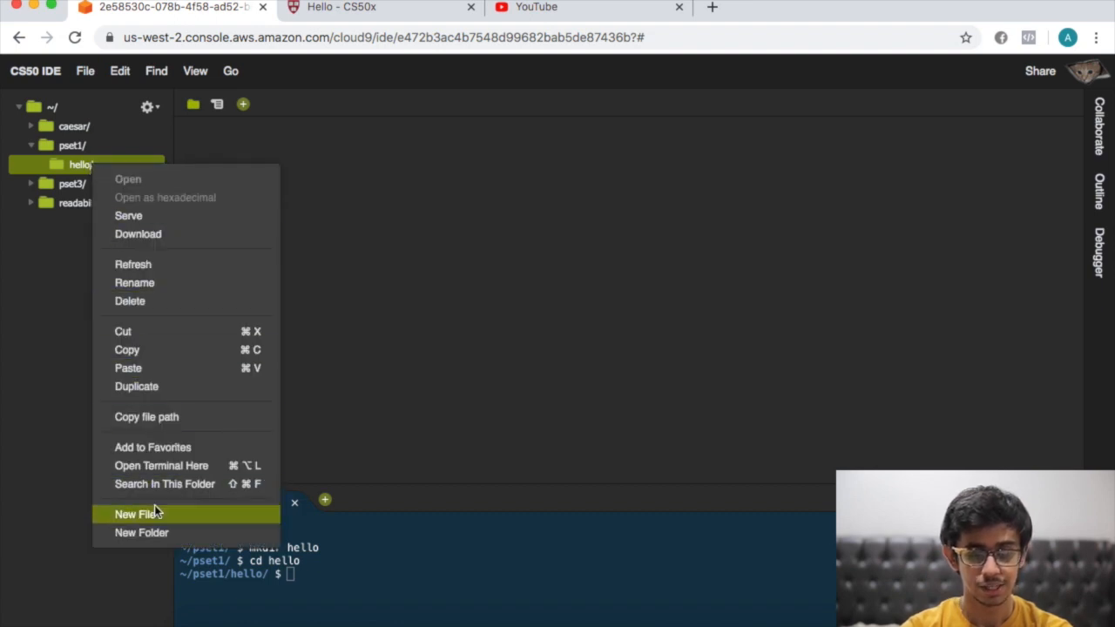
left_click(138, 514)
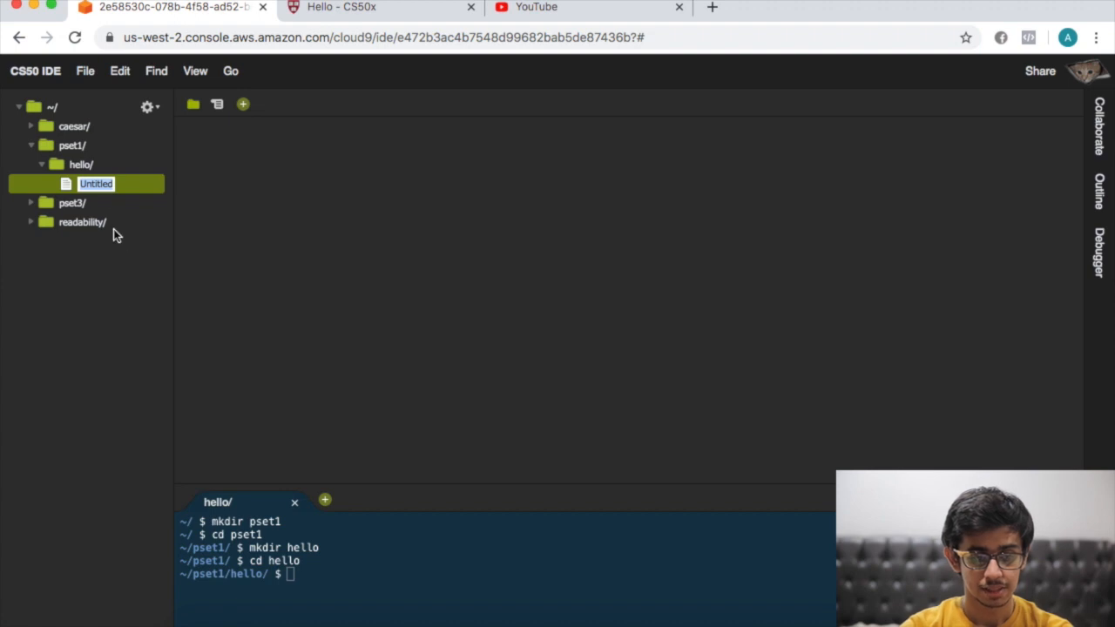
type("hello.c")
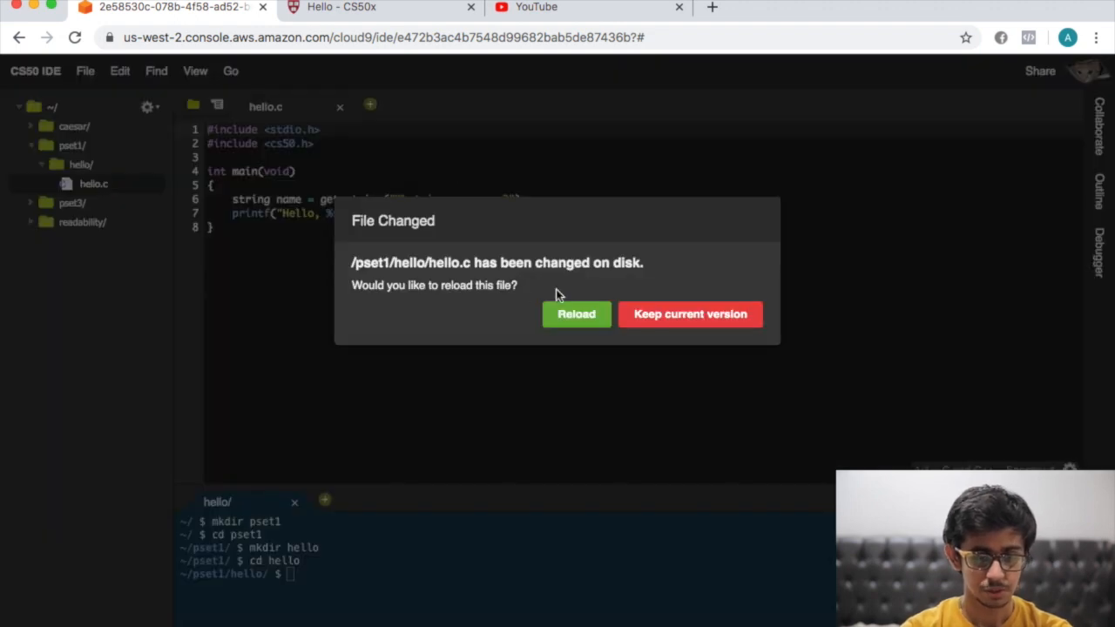
Step: Reload hello.c from disk and dismiss the file-changed warning
left_click(575, 313)
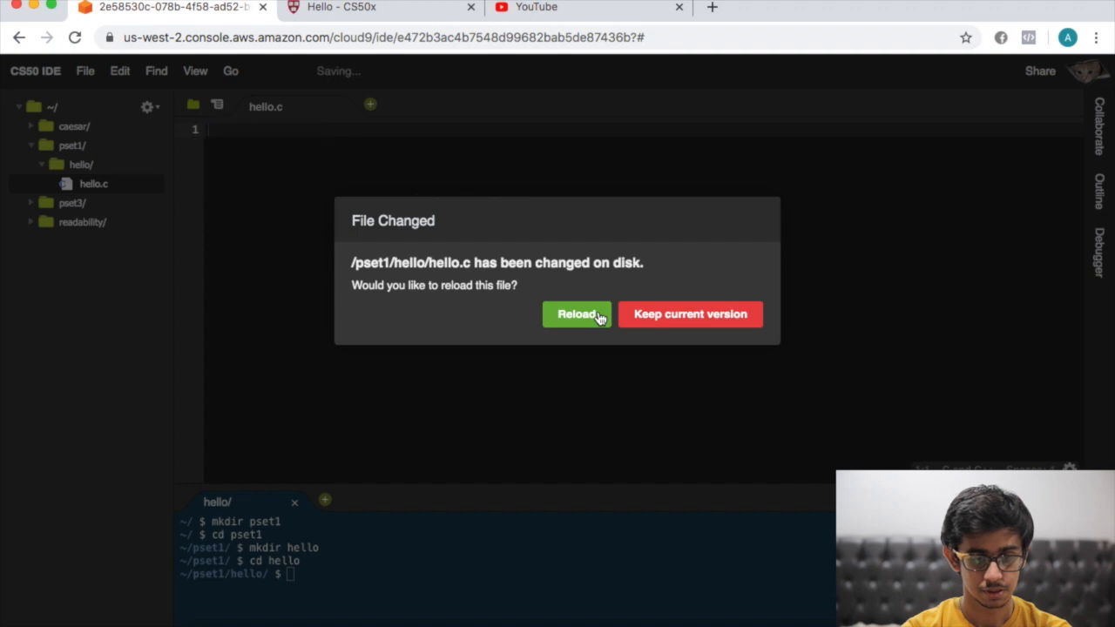
left_click(576, 313)
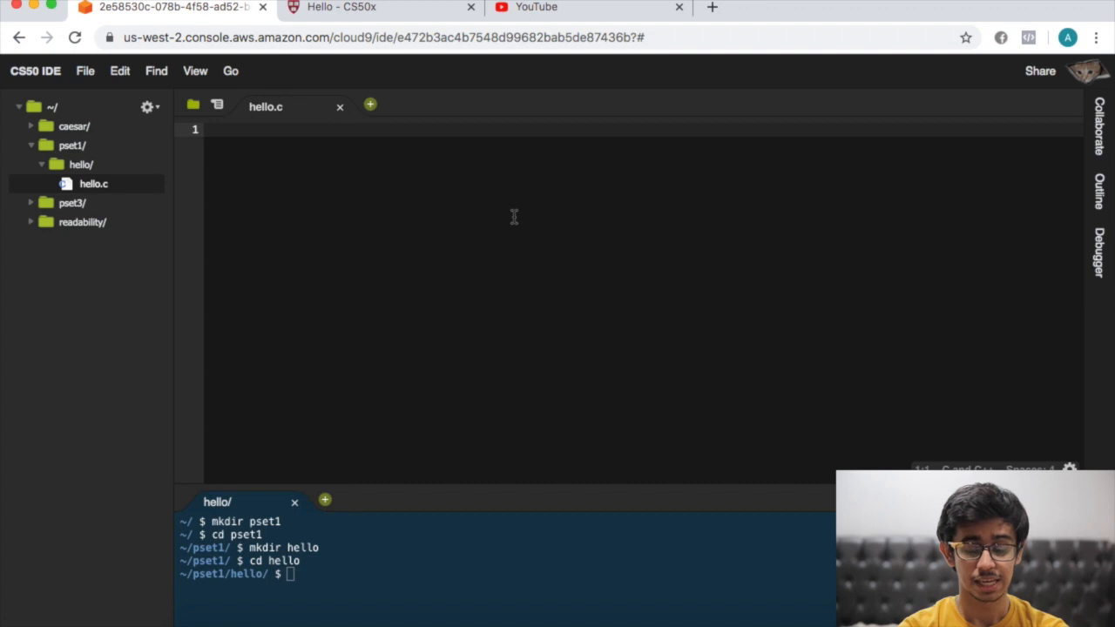
Step: Write #include <stdio.h> and #include <cs50.h> with an //include libraries comment
type("#")
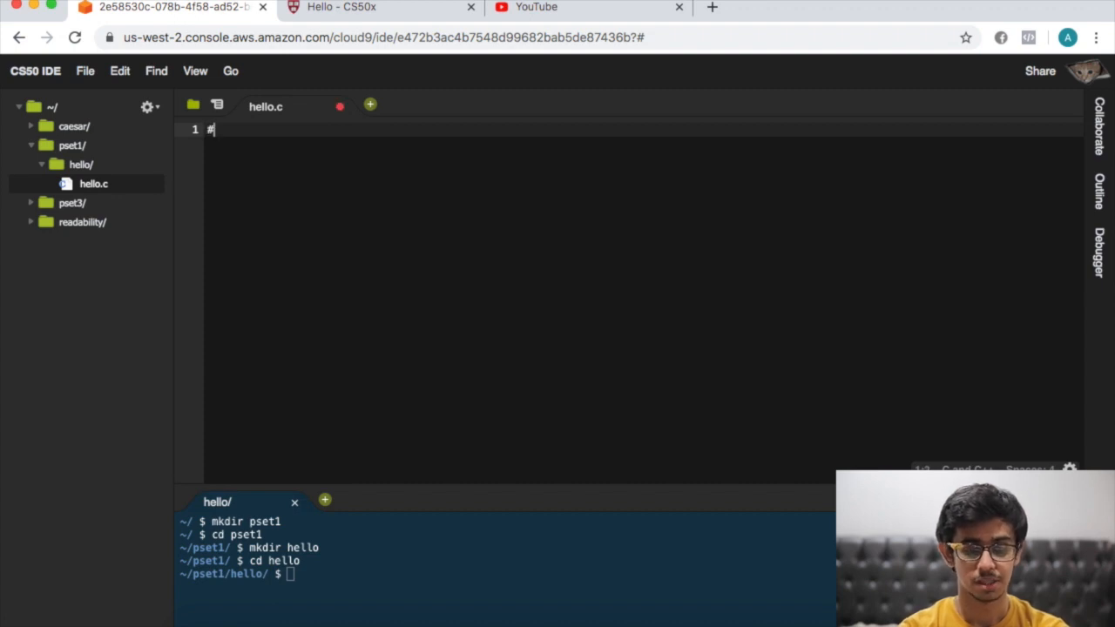
type("include <")
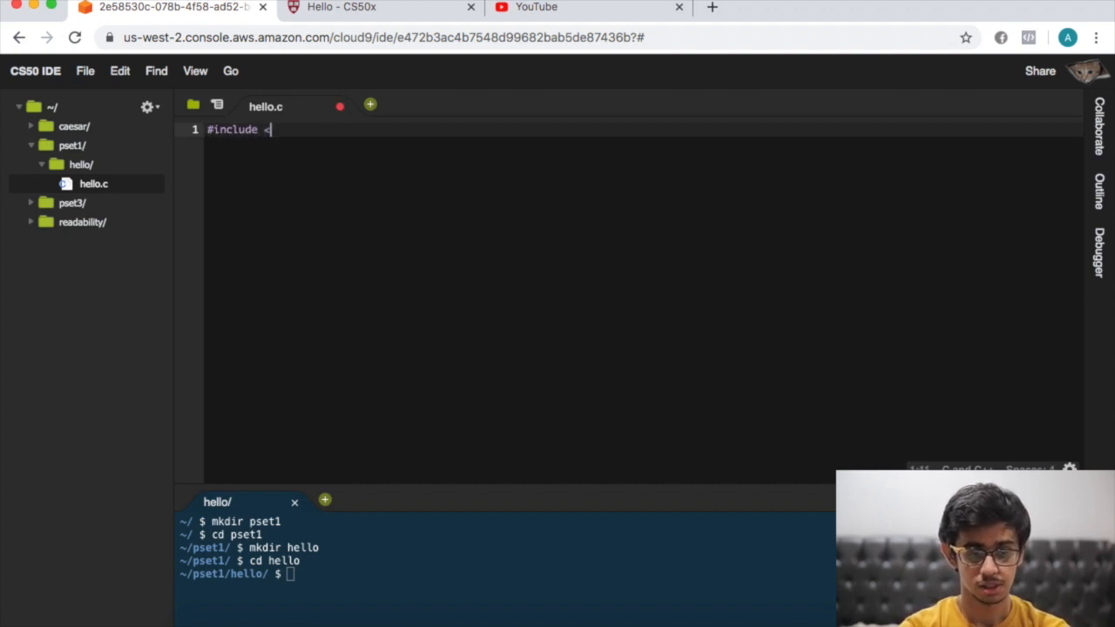
type("stdio.h>")
type("#i")
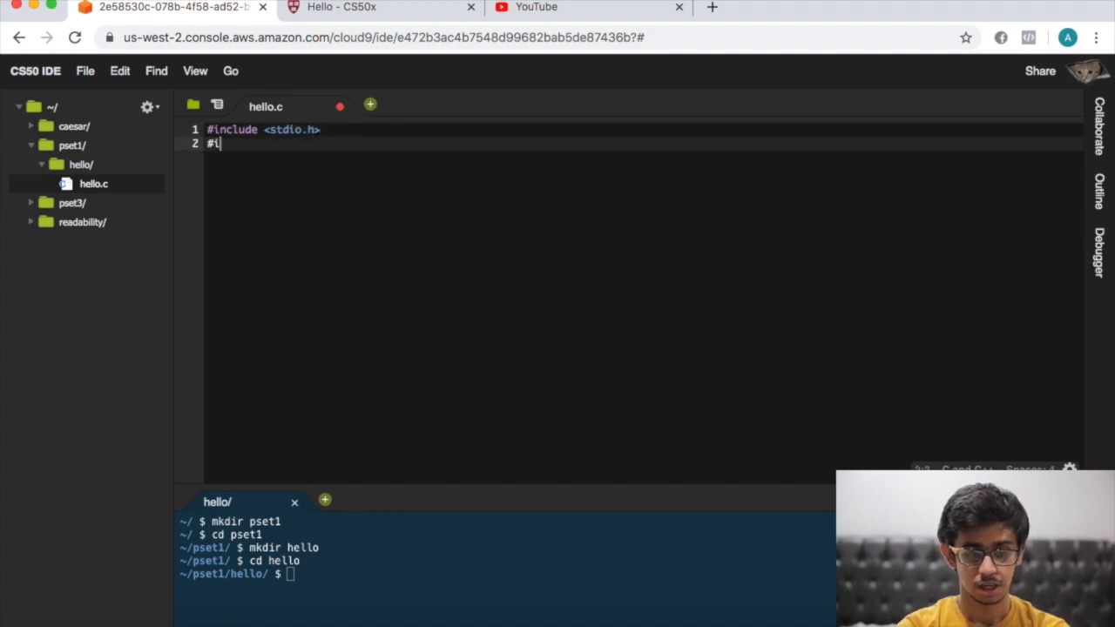
type("nclude <cs50")
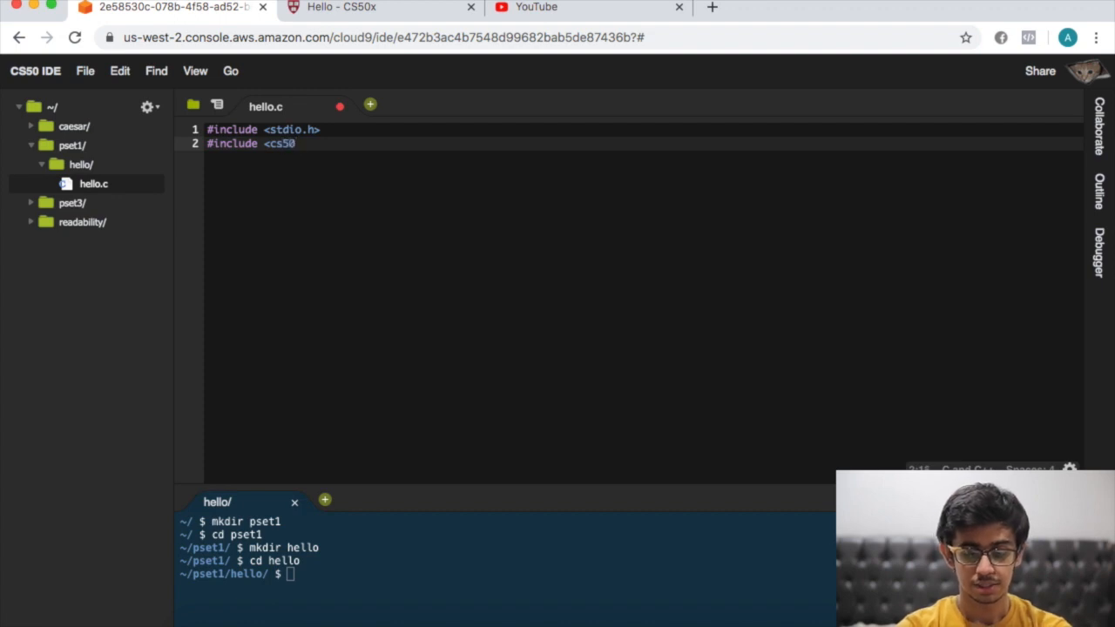
type(".h>")
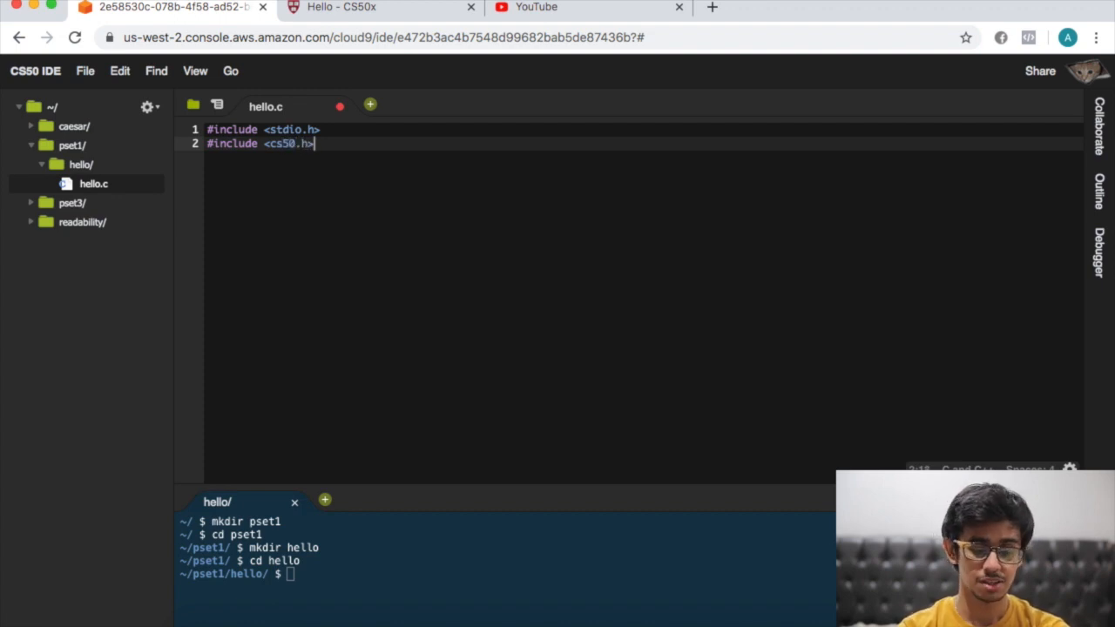
type("//i")
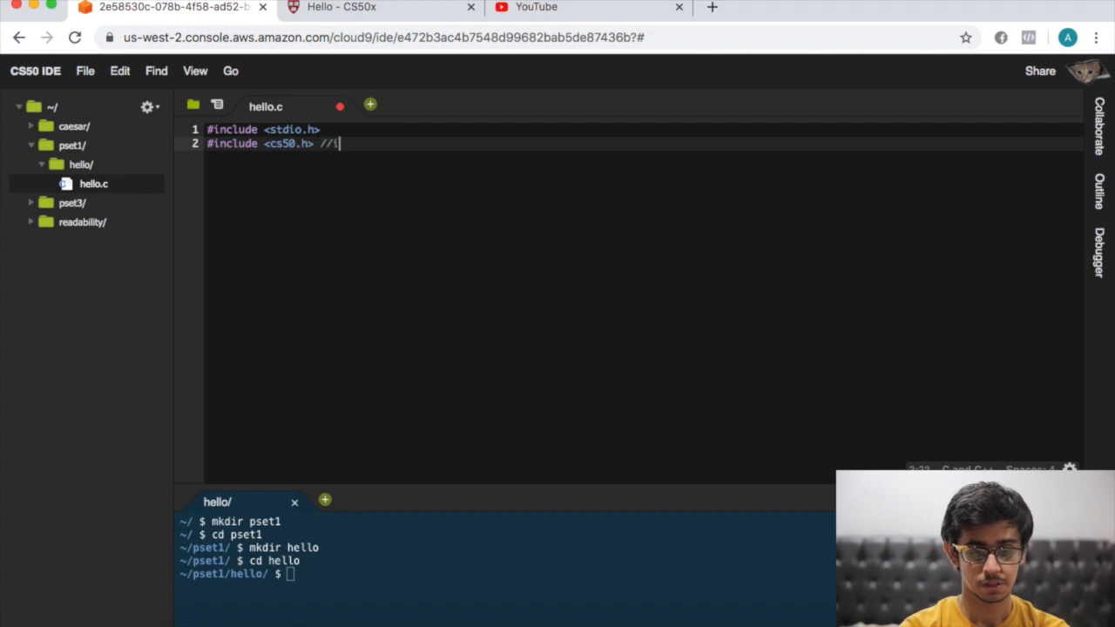
type("nclude libraries")
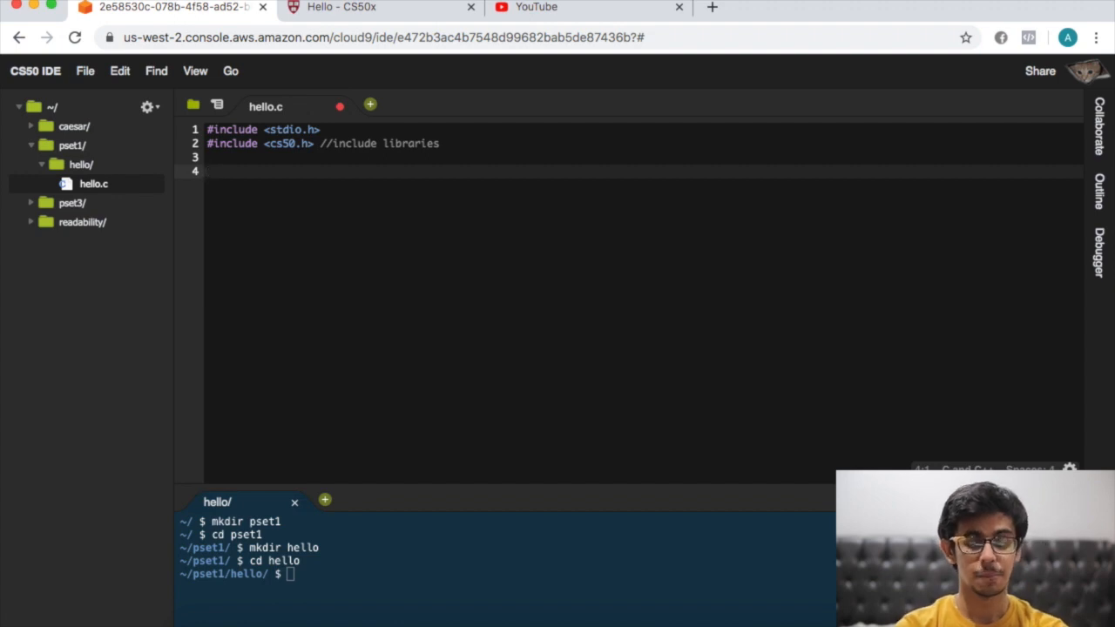
Step: Write int main (void) with an empty braced body below the includes
type("int main")
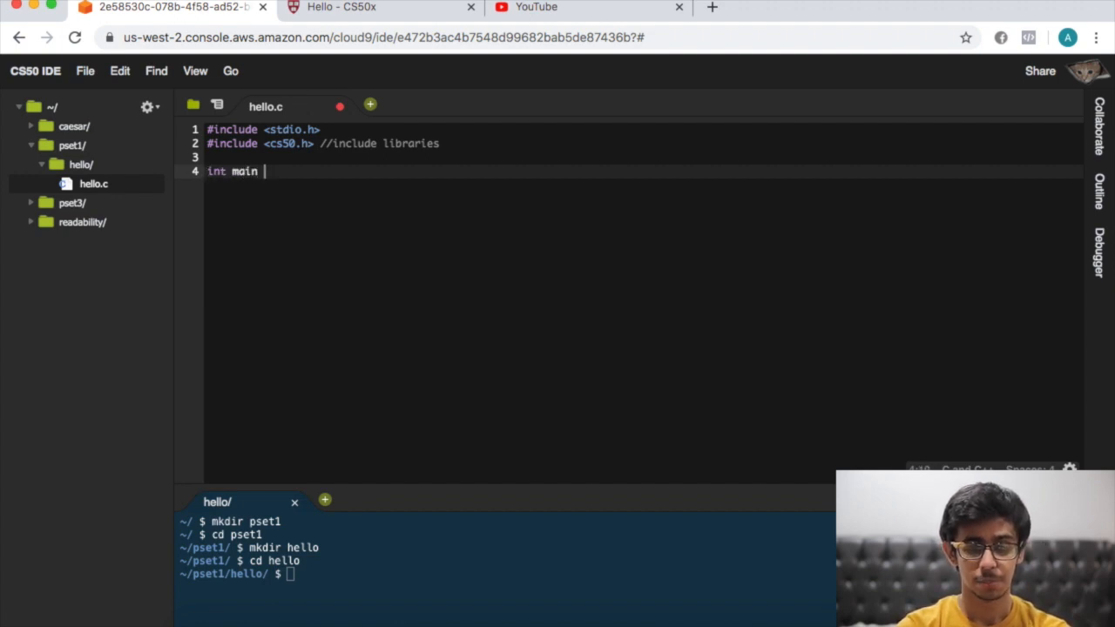
type("(void)")
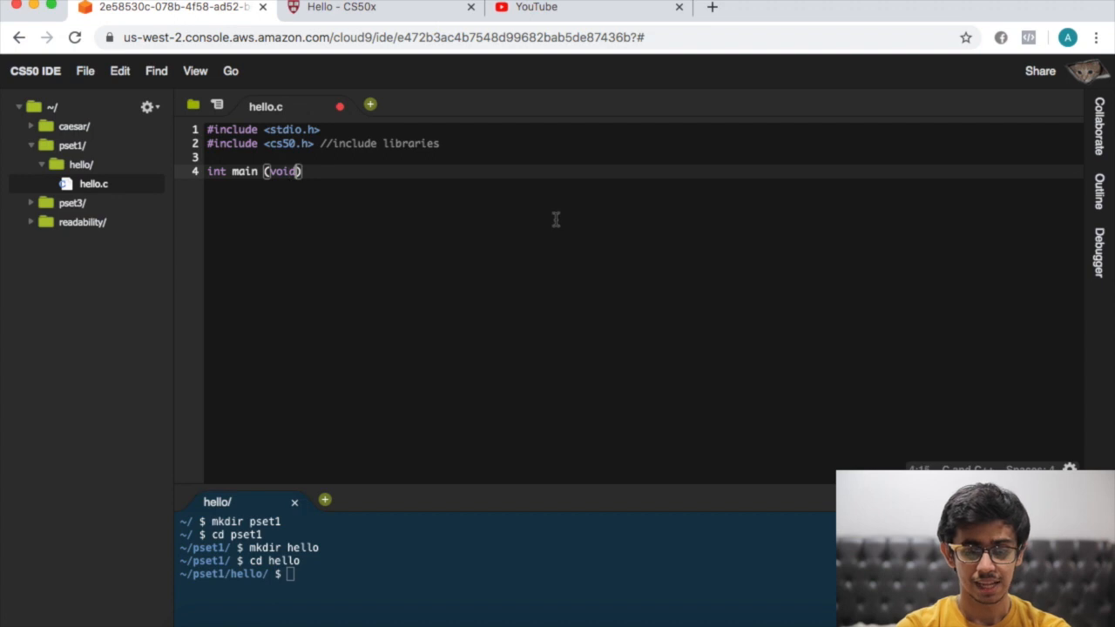
mouse_move(582, 168)
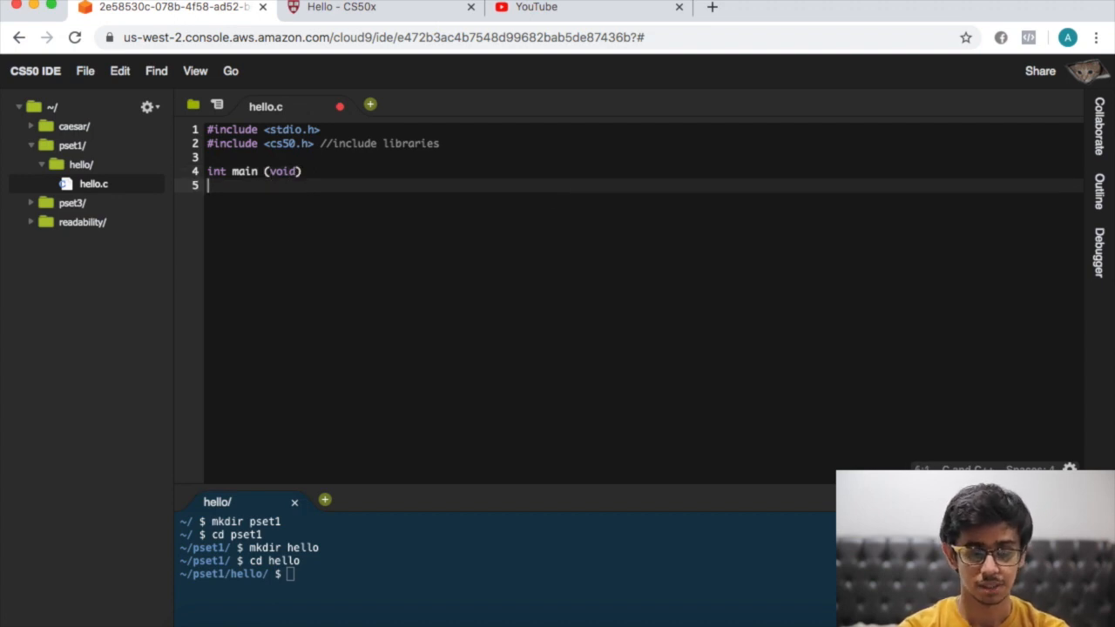
type("{")
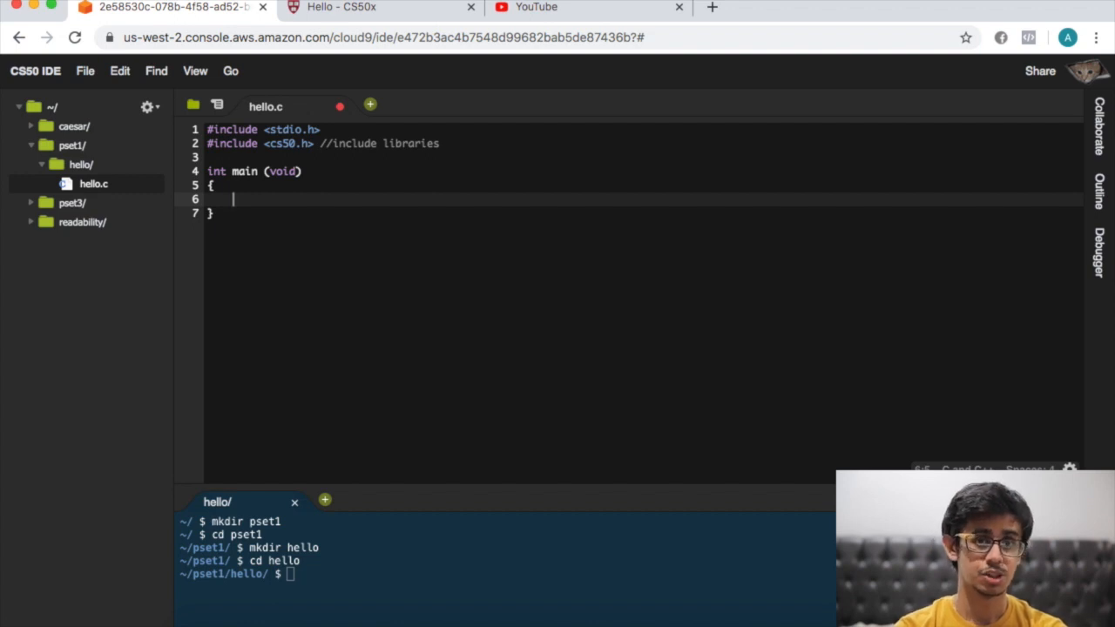
Step: Write string name = get_string("What is your name?\n"); inside main
type("s")
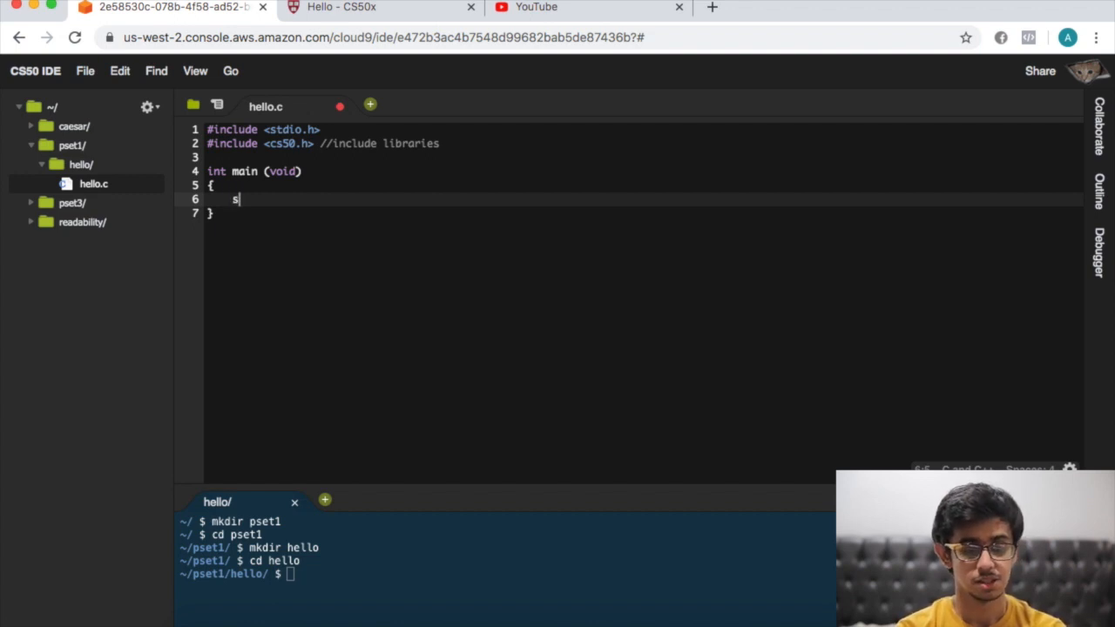
type("tring nam")
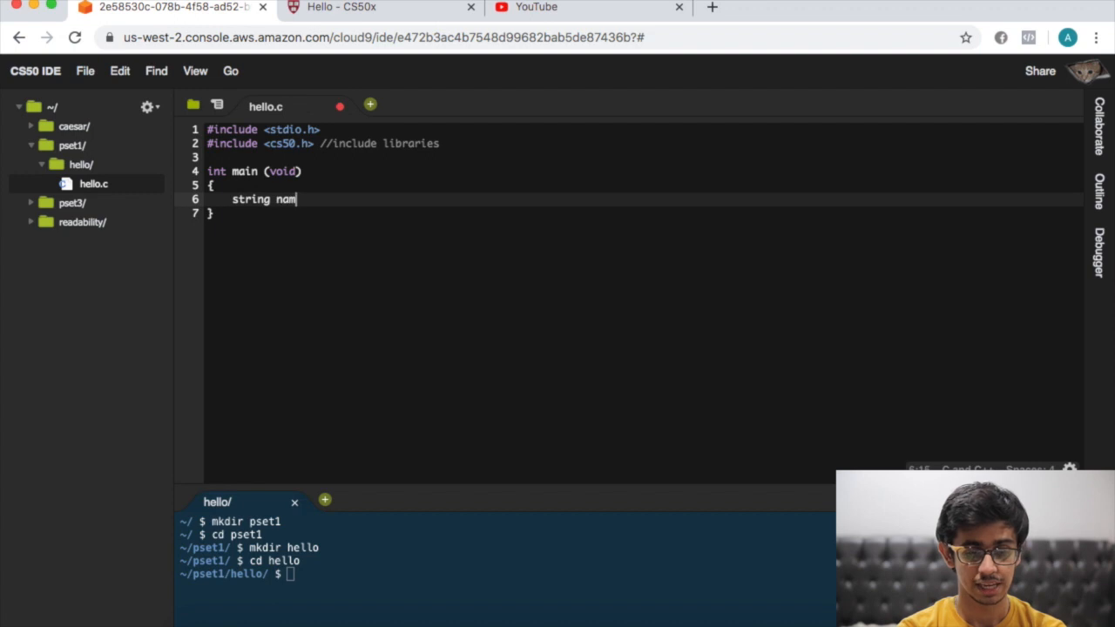
type("e =")
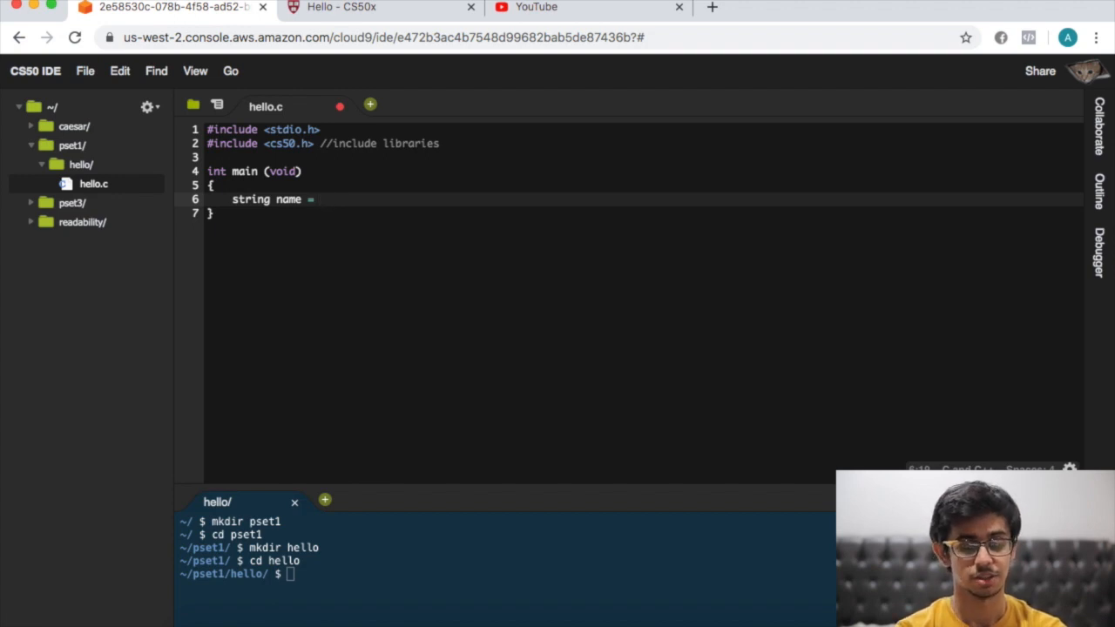
type("ge")
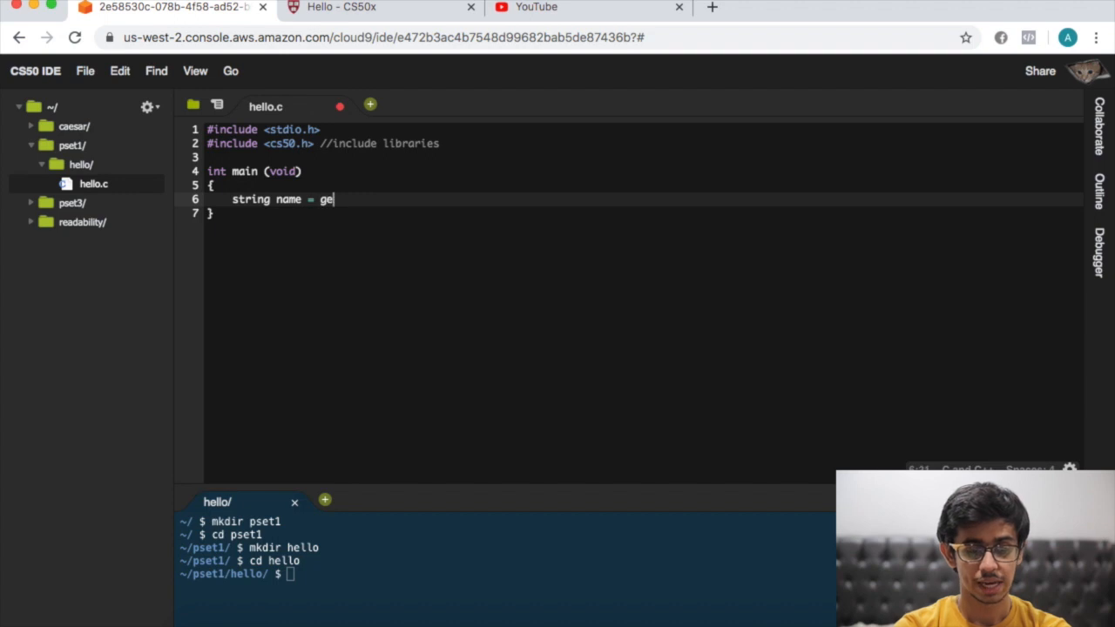
type("t_")
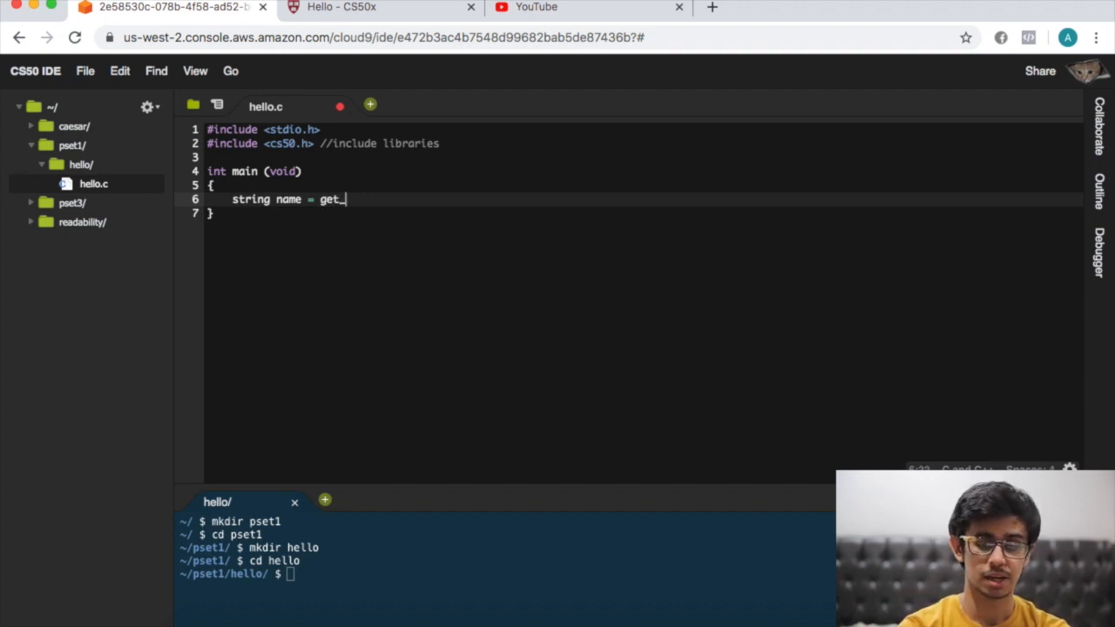
type("string")
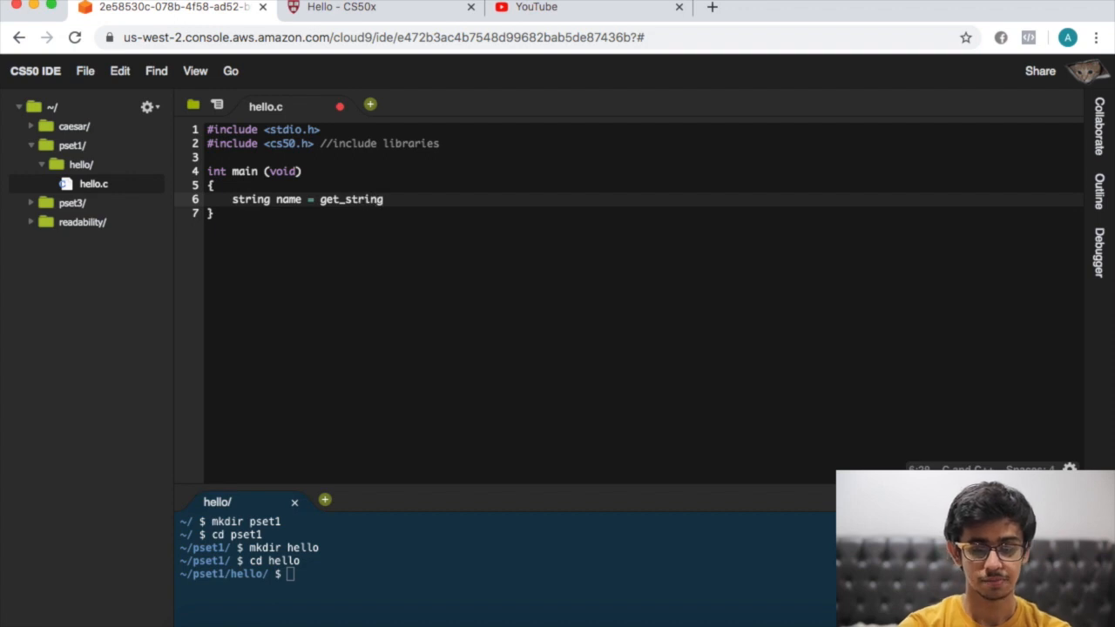
type("(\"\")")
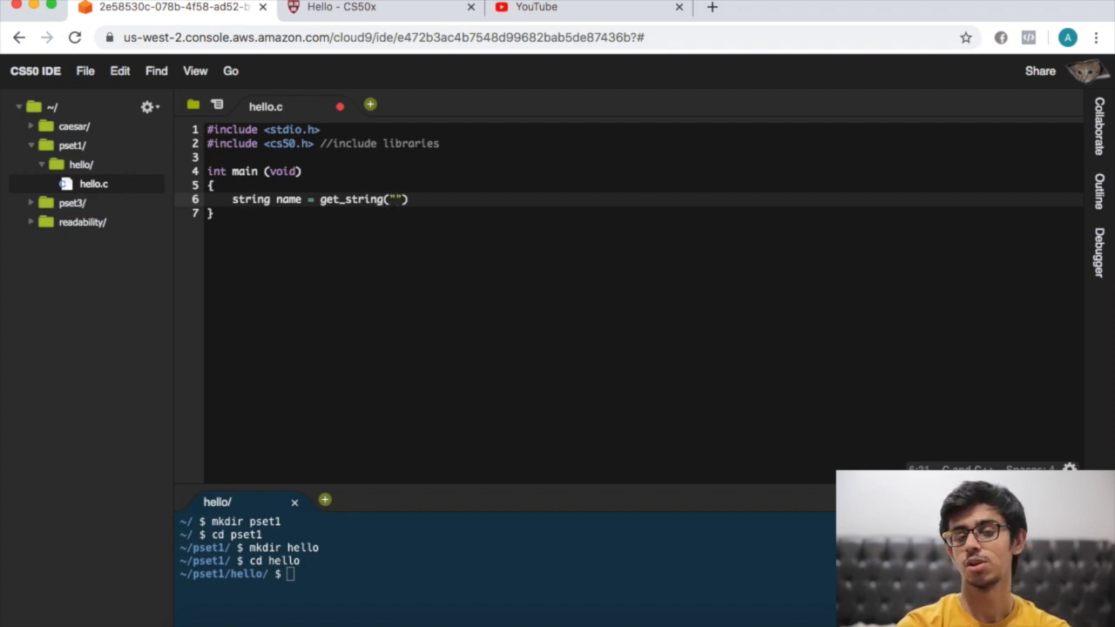
type("What is")
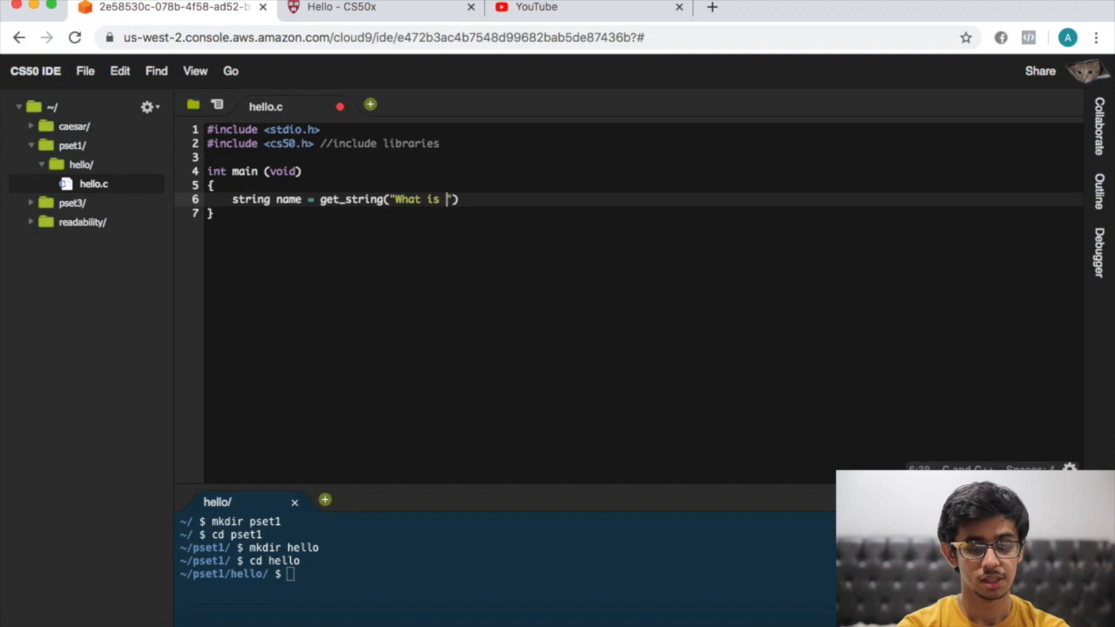
type("your name")
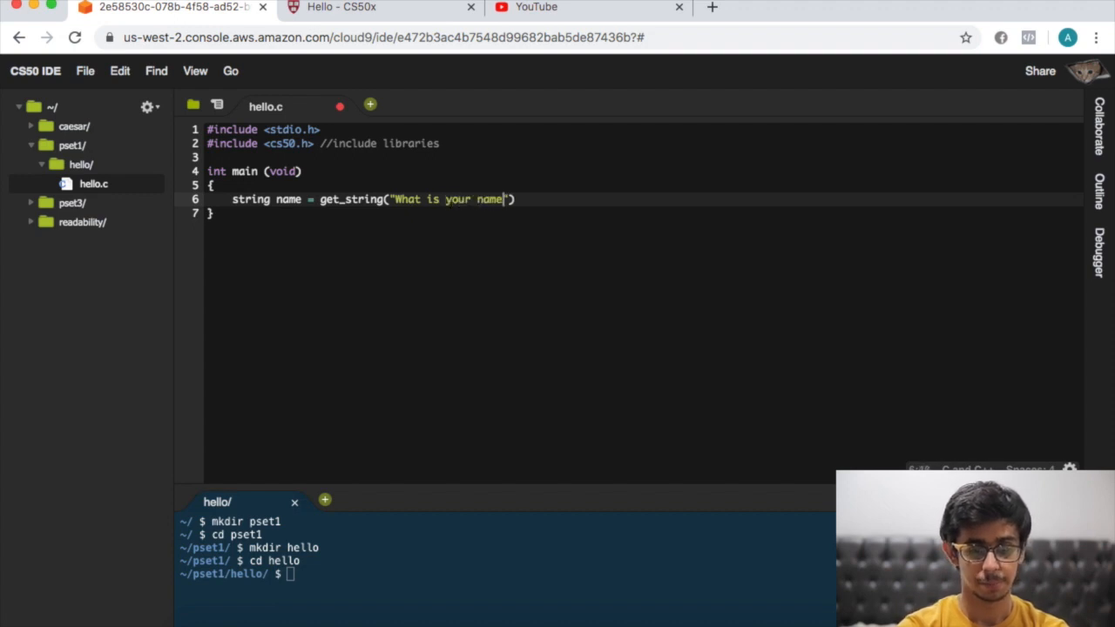
type("?")
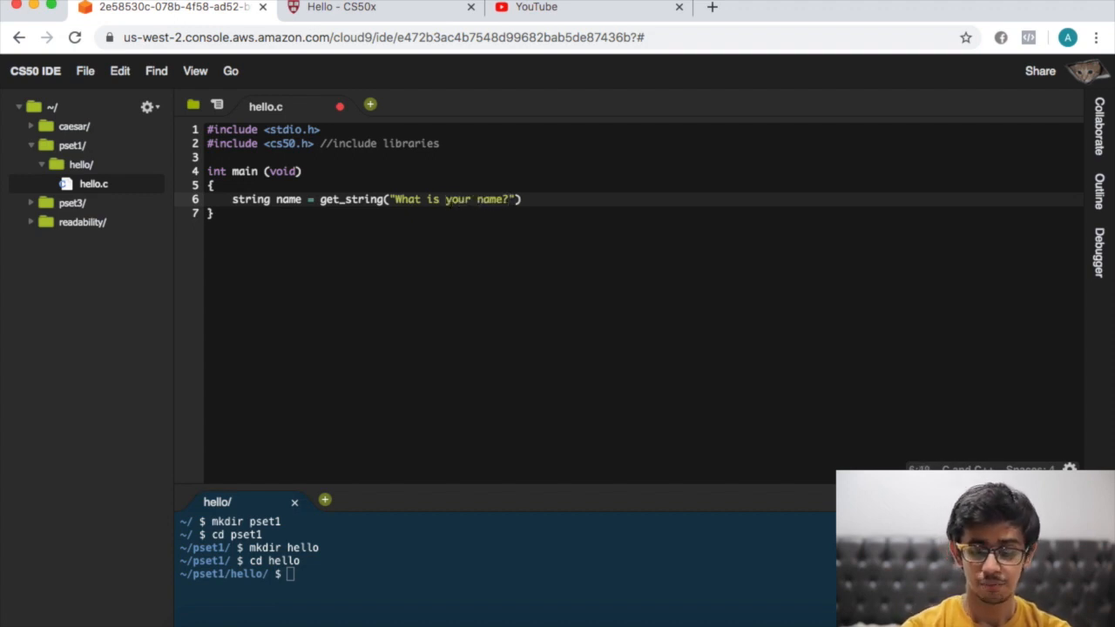
type("\\n")
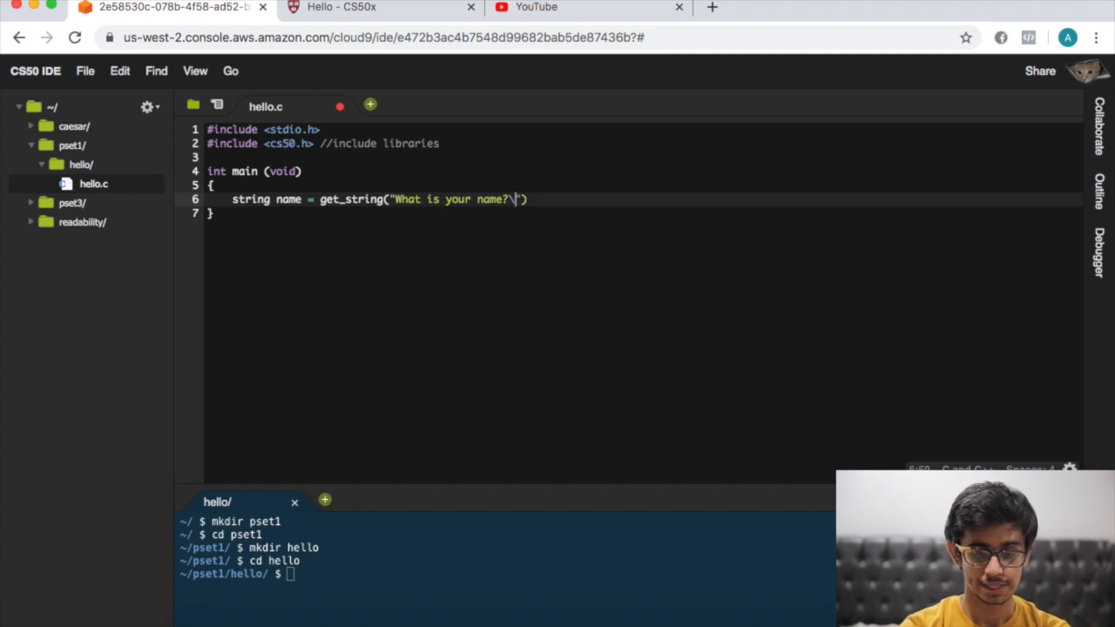
type("n")
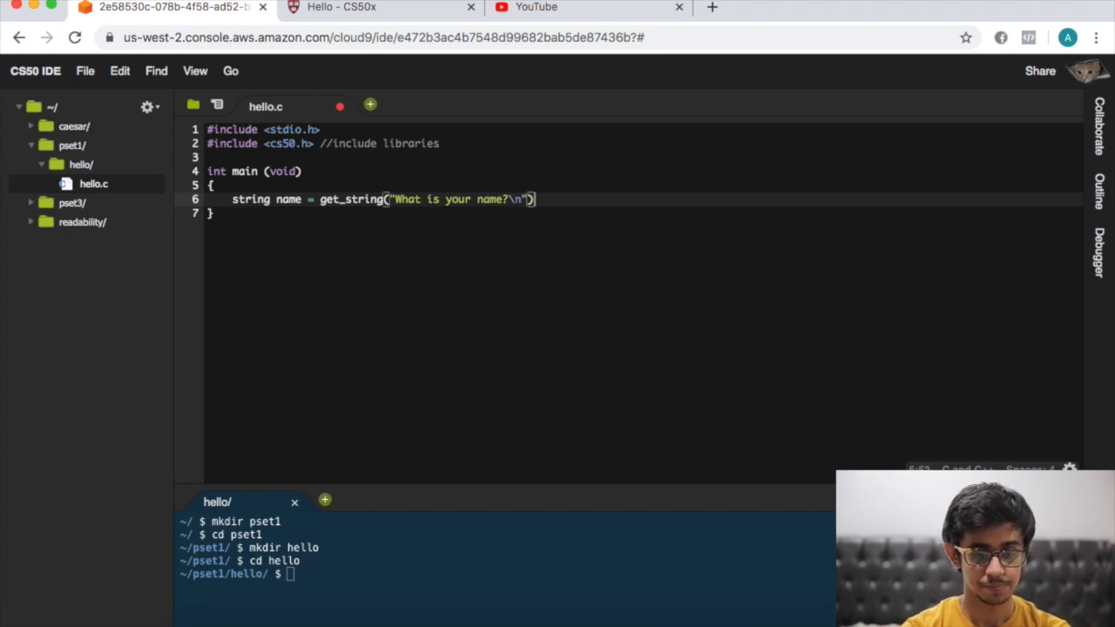
type(";")
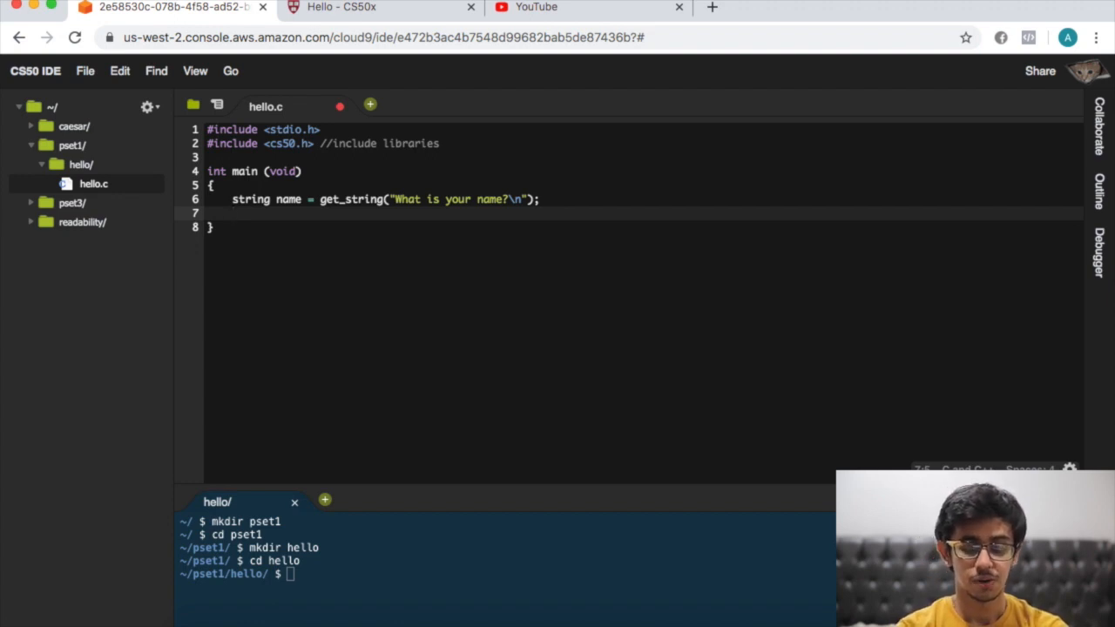
Step: Write printf("Hello, %s", name); after the get_string line
type("printf")
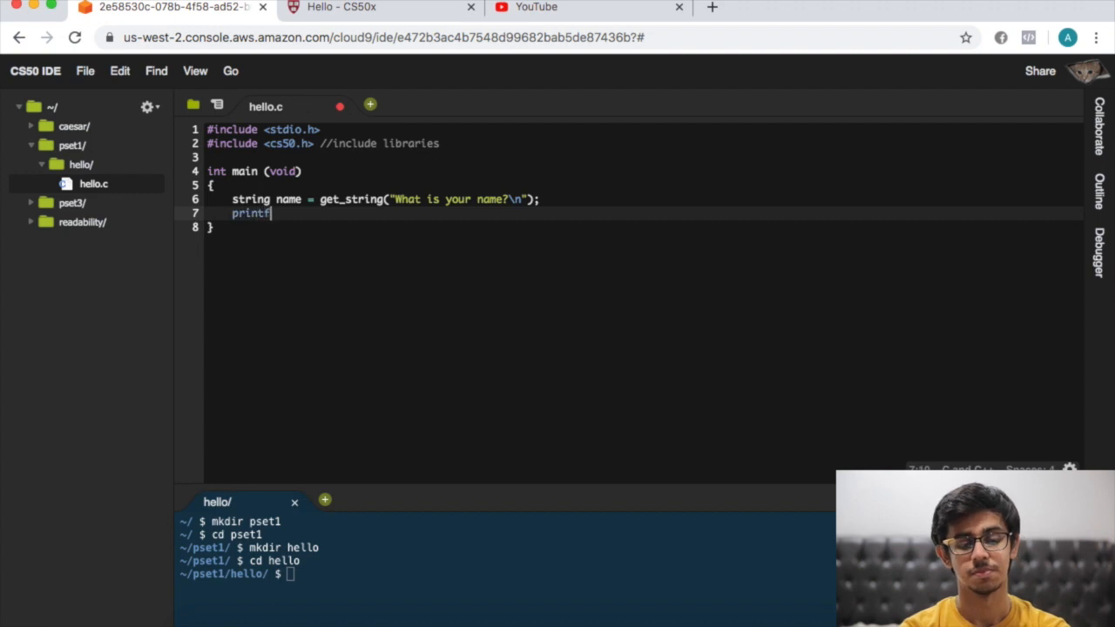
type("()")
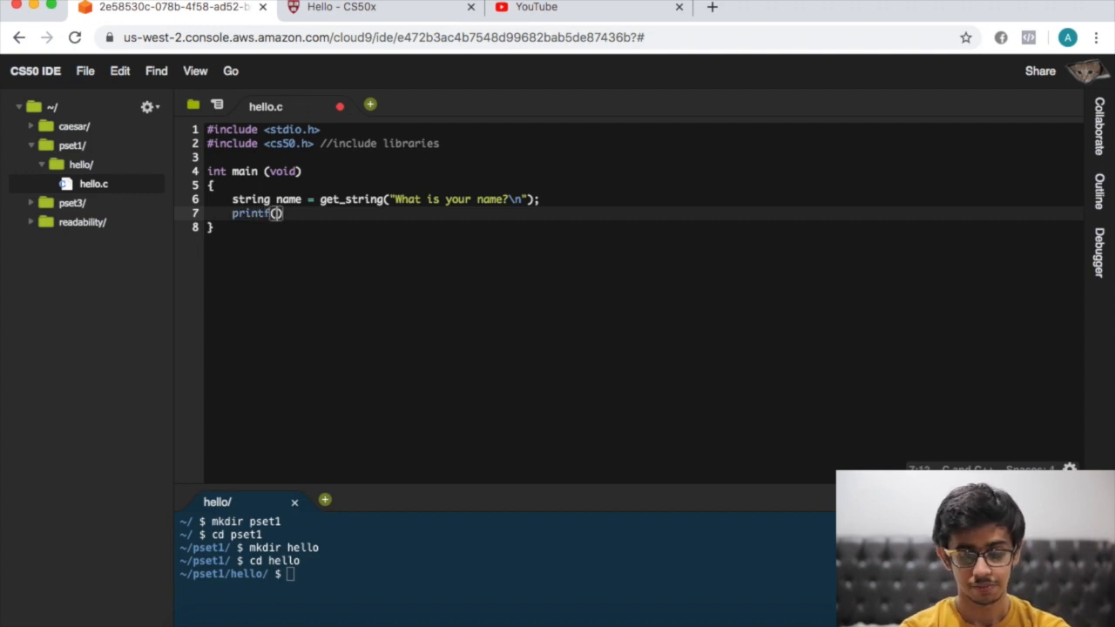
type("\"Hello,")
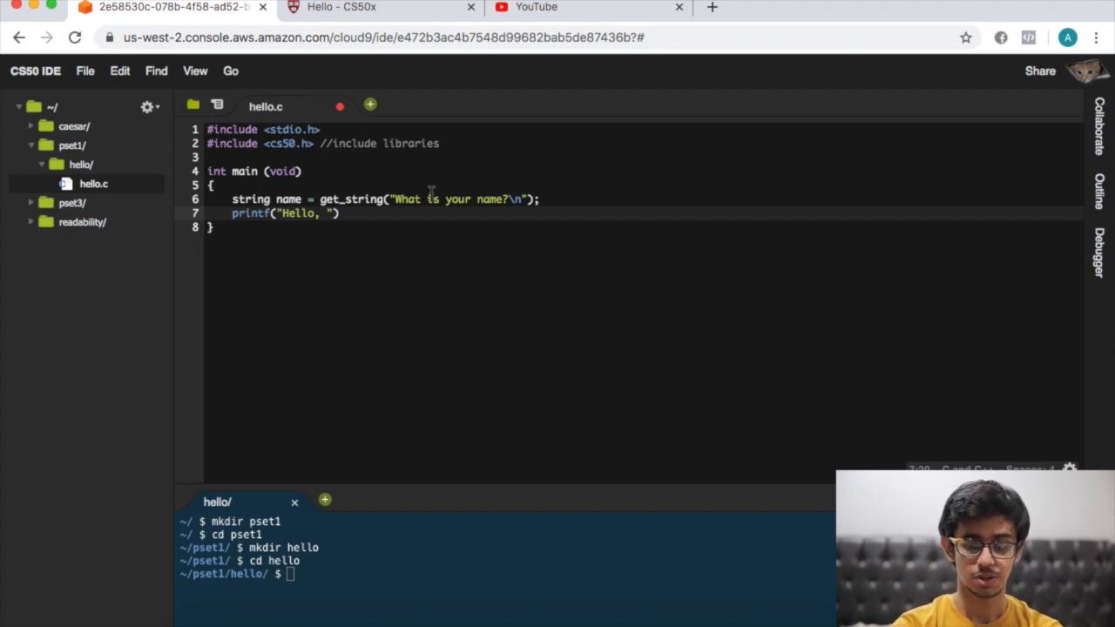
type("%s")
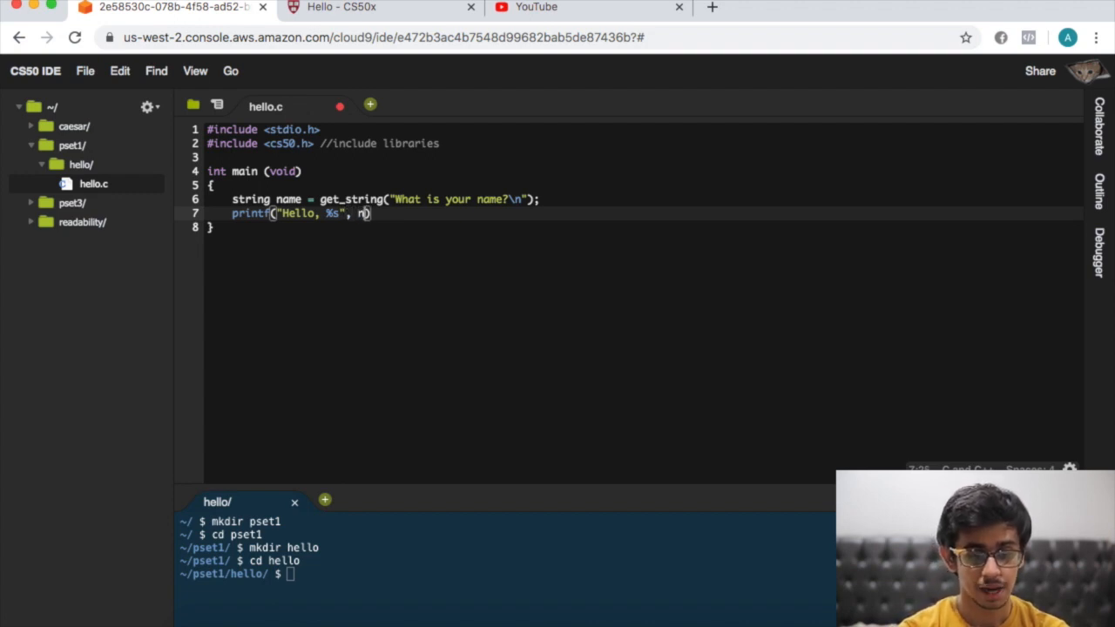
type("ame")
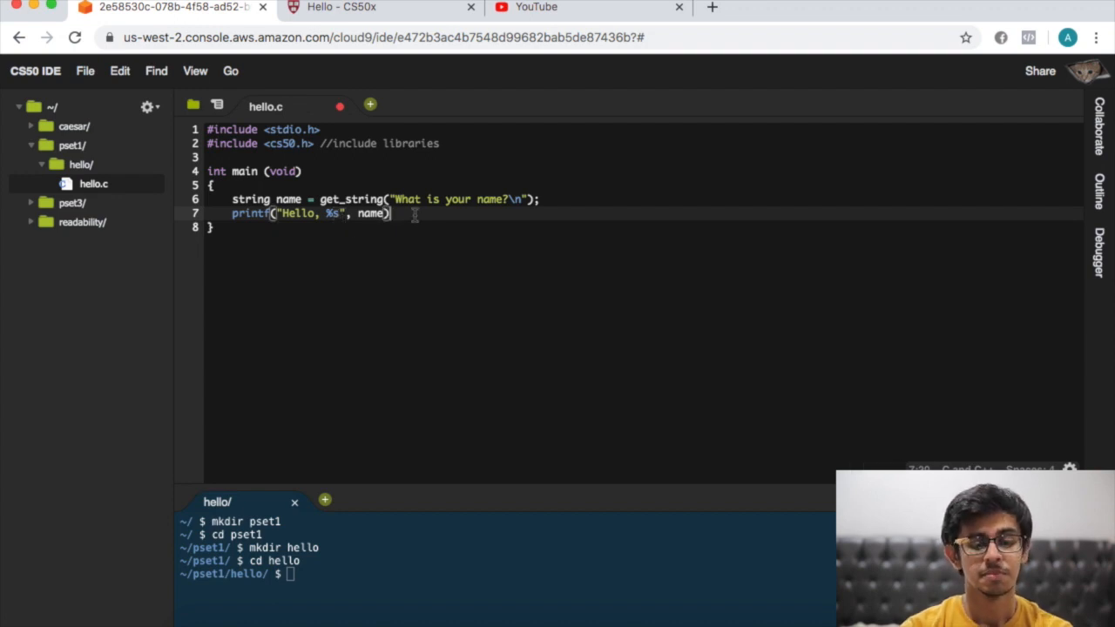
type(";")
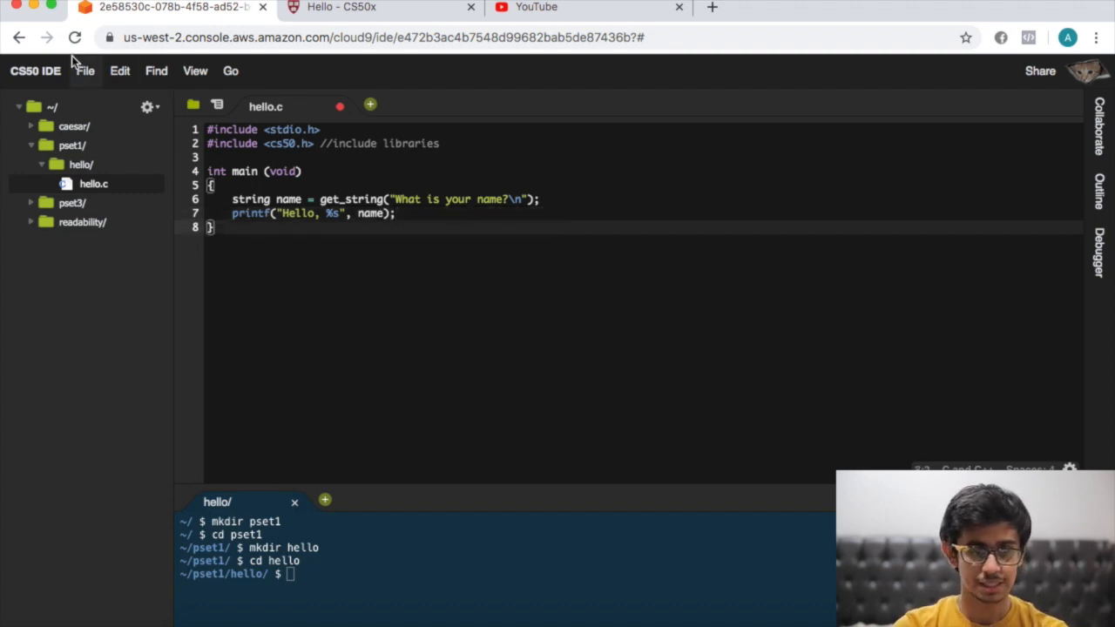
Step: Save hello.c, compile with make hello, and run it entering David
left_click(84, 70)
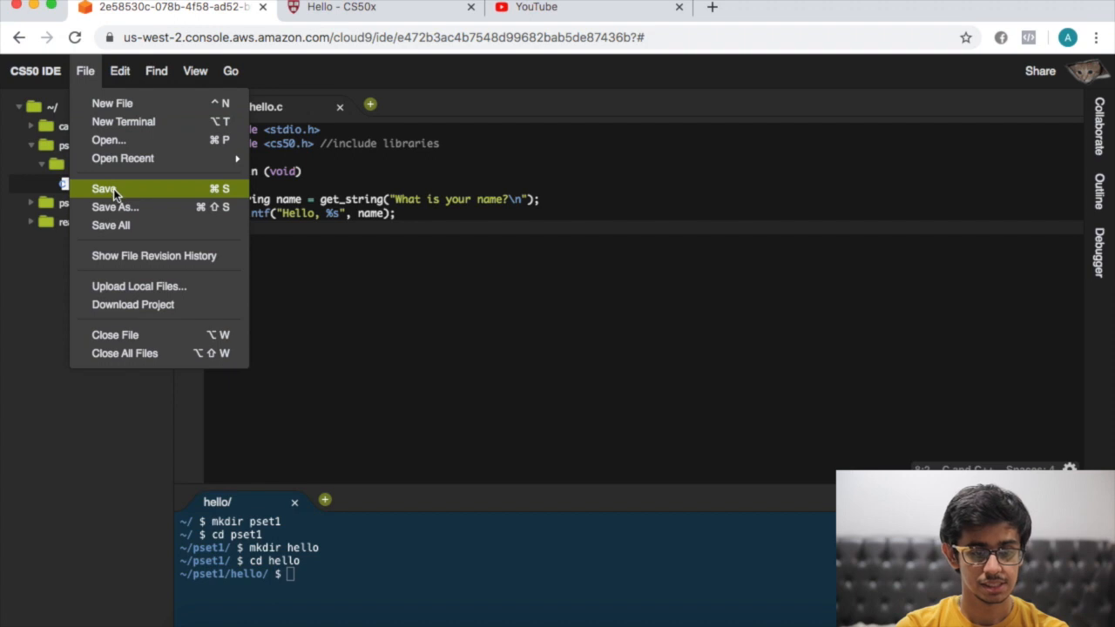
left_click(104, 188)
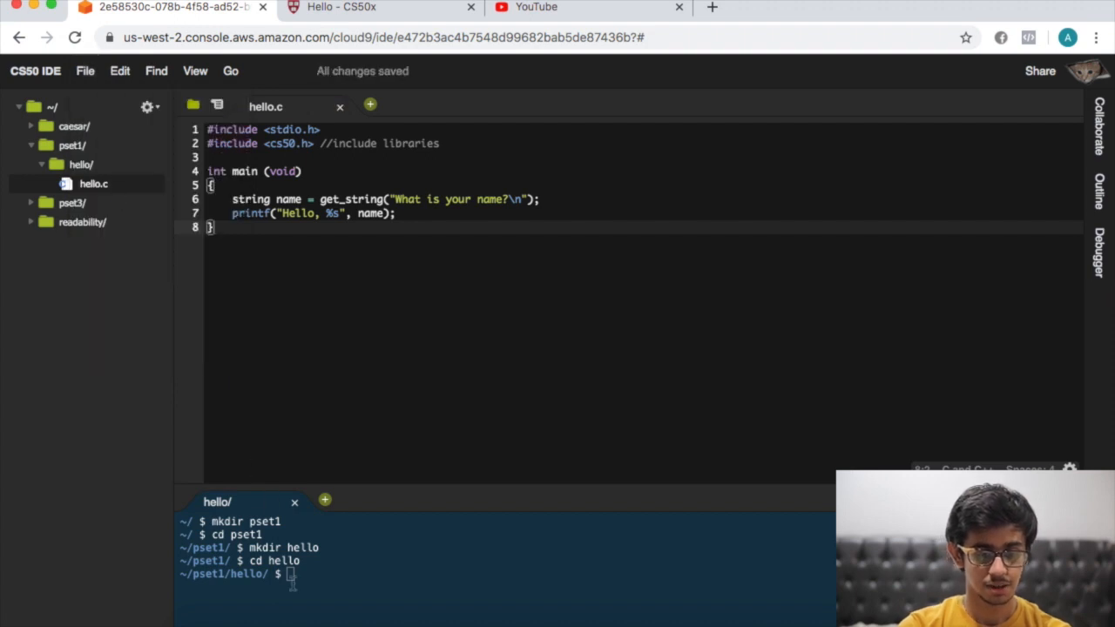
type("make hello")
type("./hello")
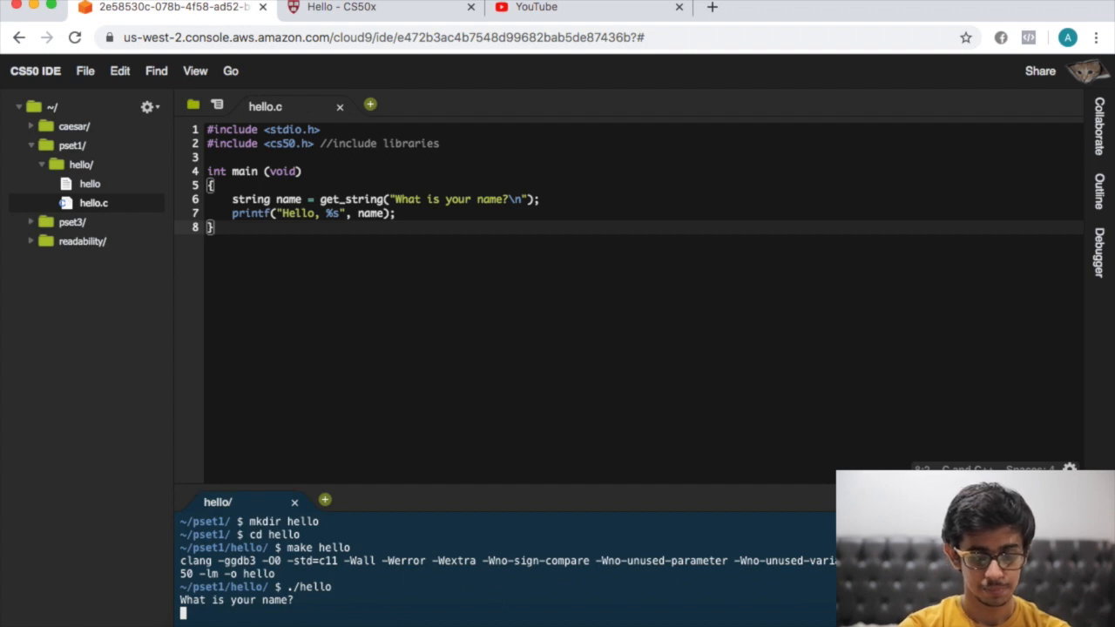
type("David")
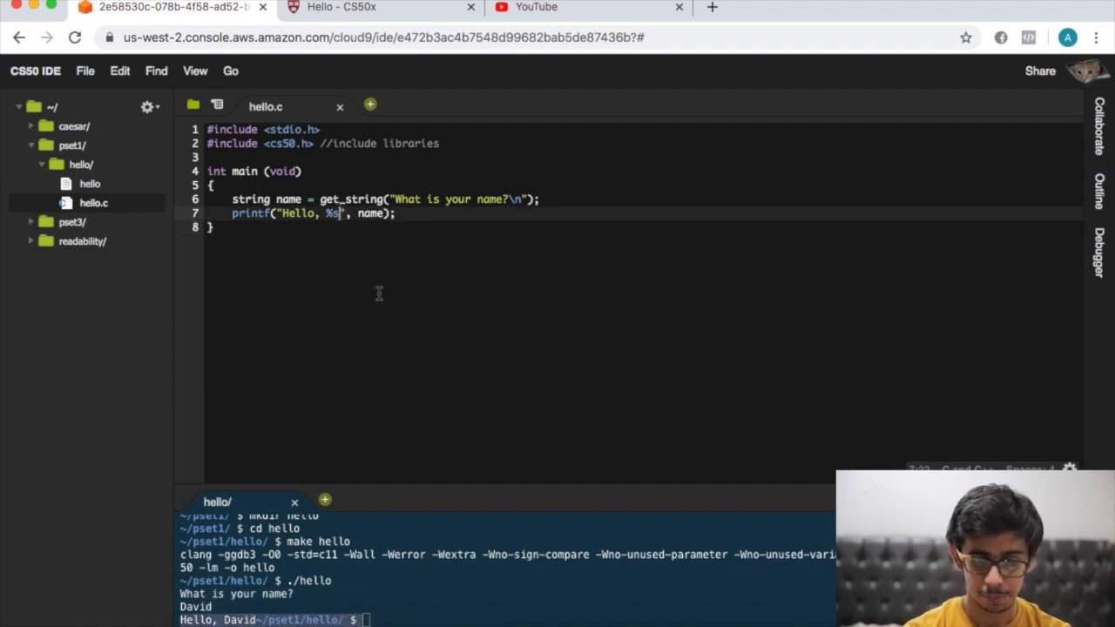
Step: Add \n to the printf, recompile with make hello, and rerun ./hello entering Bob
type("\\n")
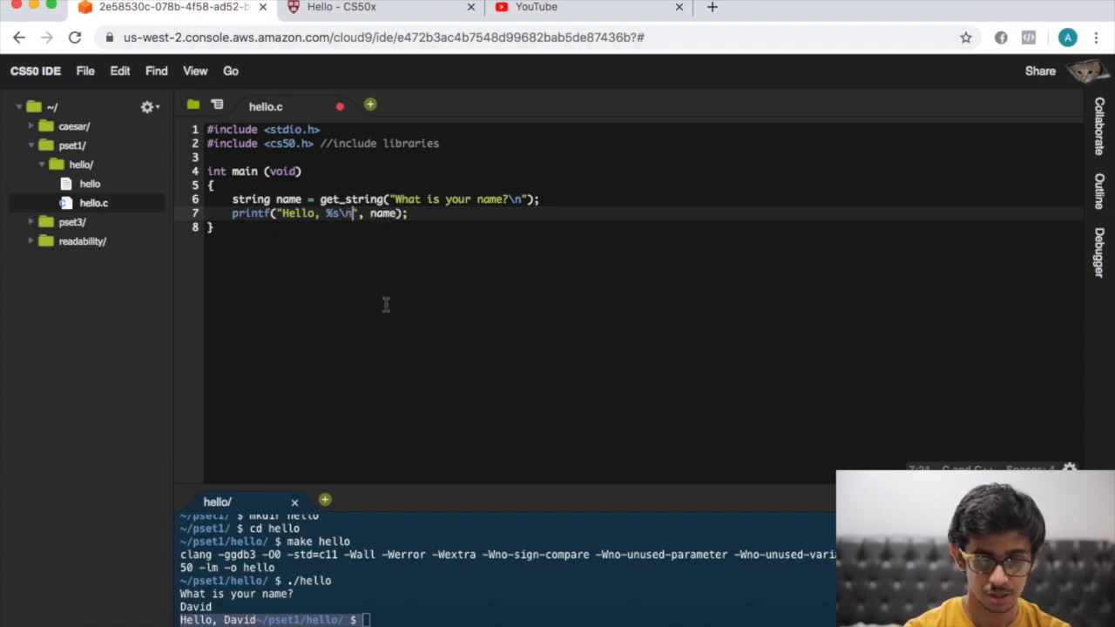
type("make hello")
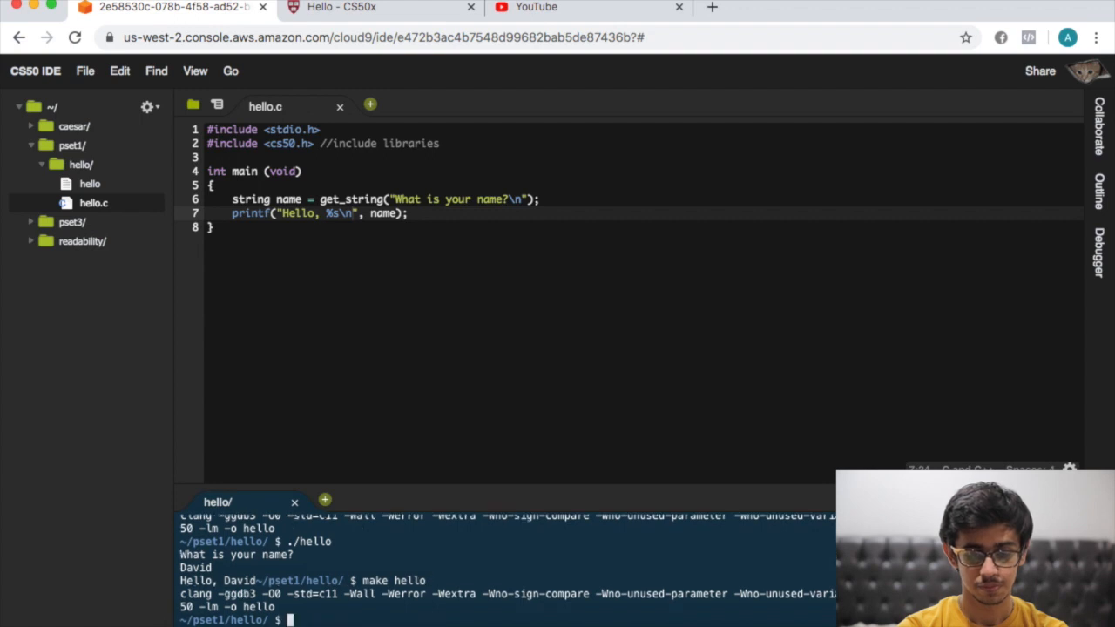
type("./hello")
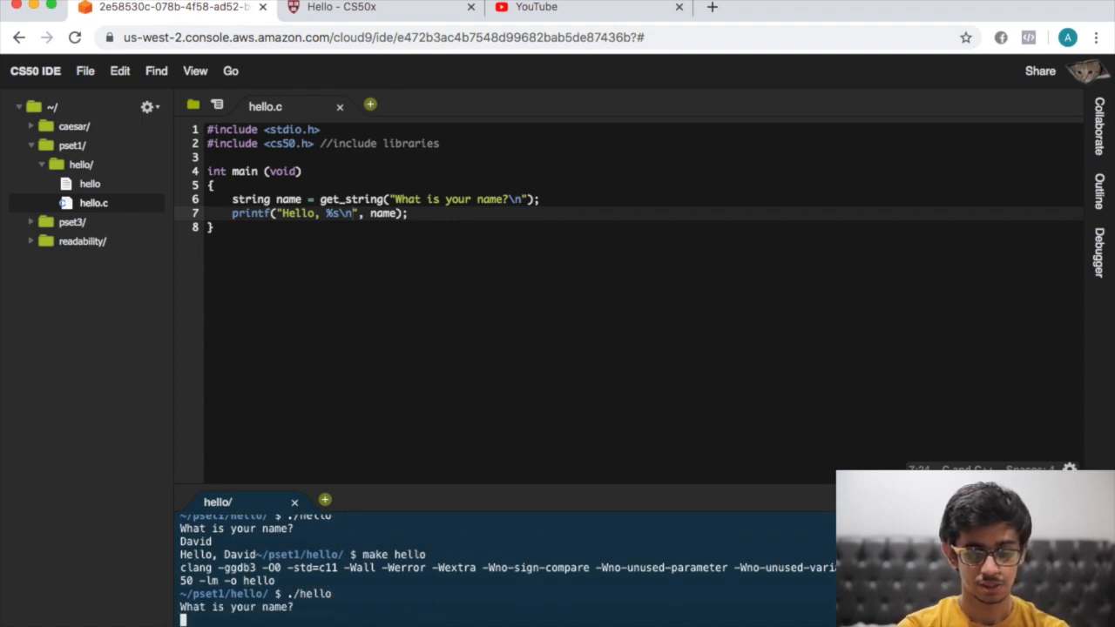
type("Bob")
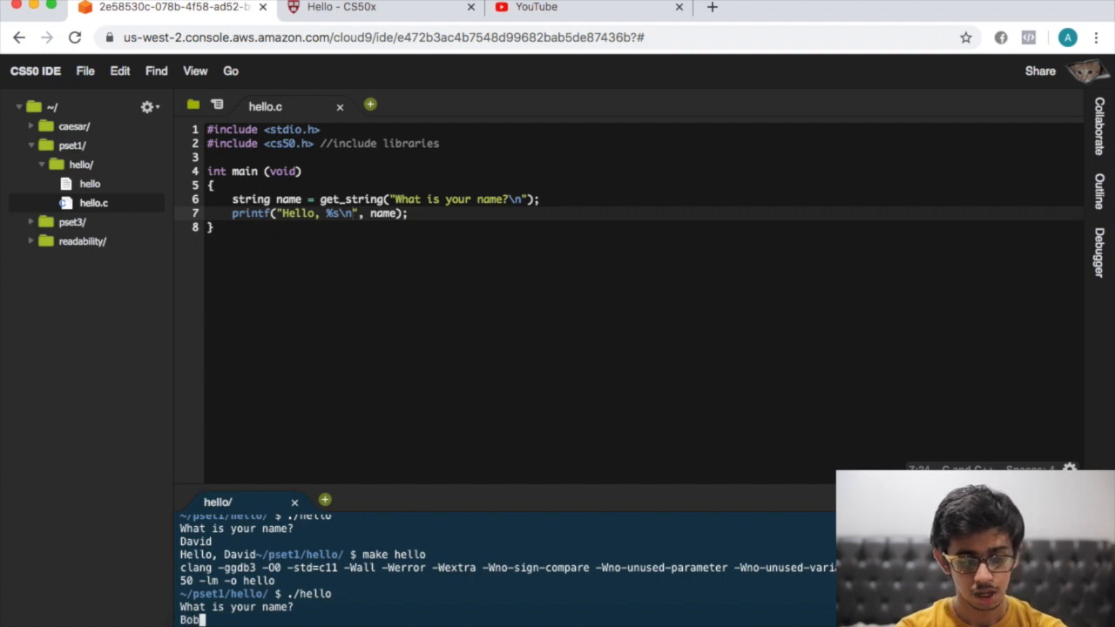
key("Return")
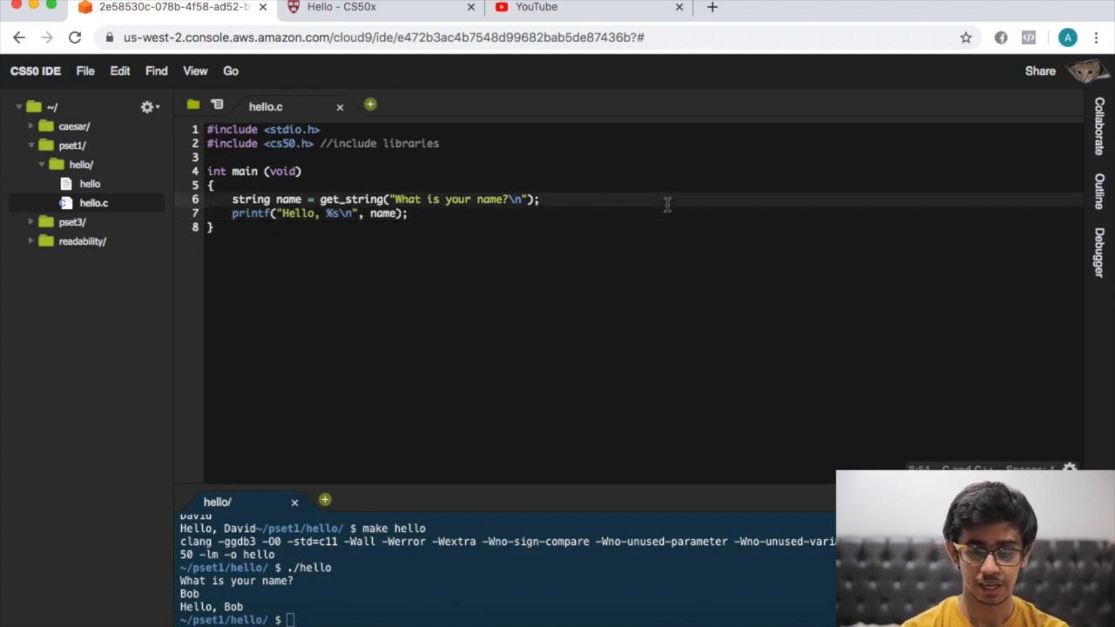
Step: Comment the lines as //get user input and //print hello, user input
type("//")
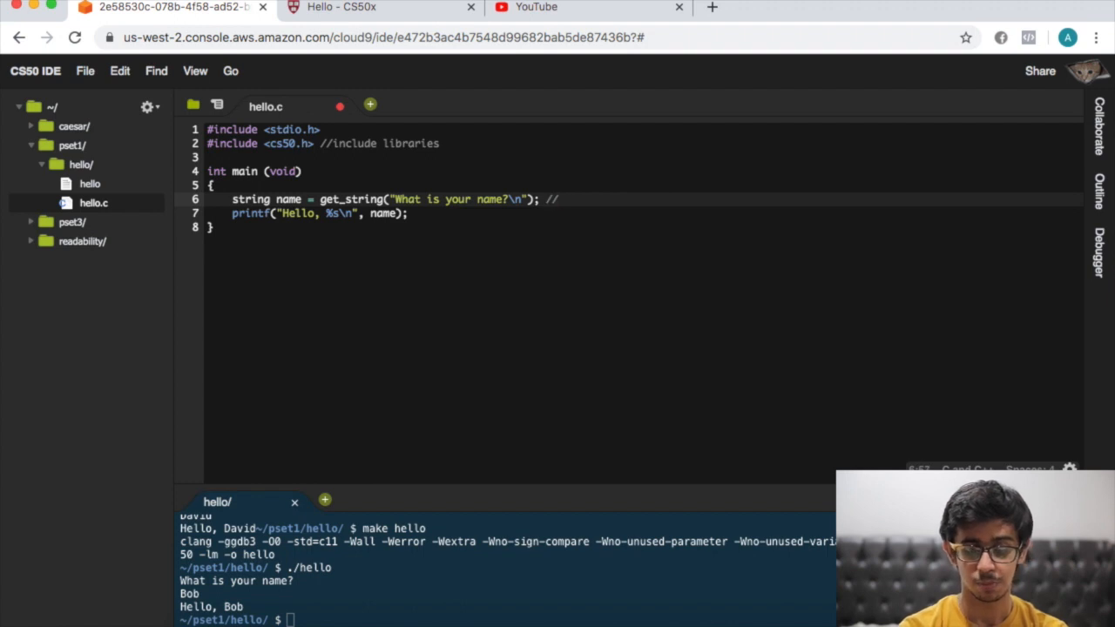
type("get user i")
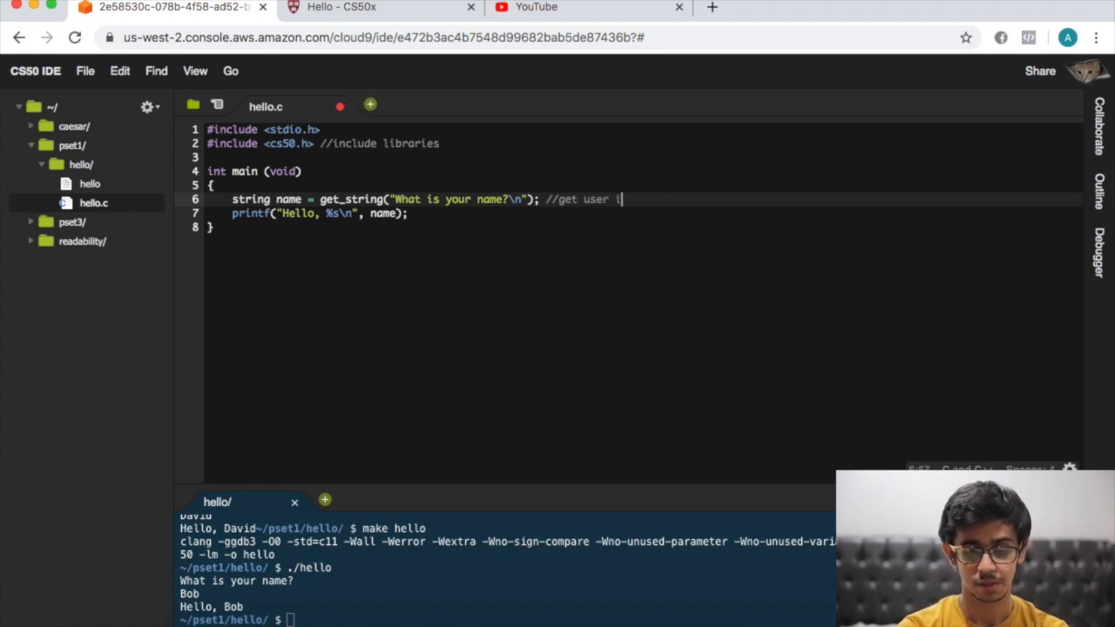
type("nput")
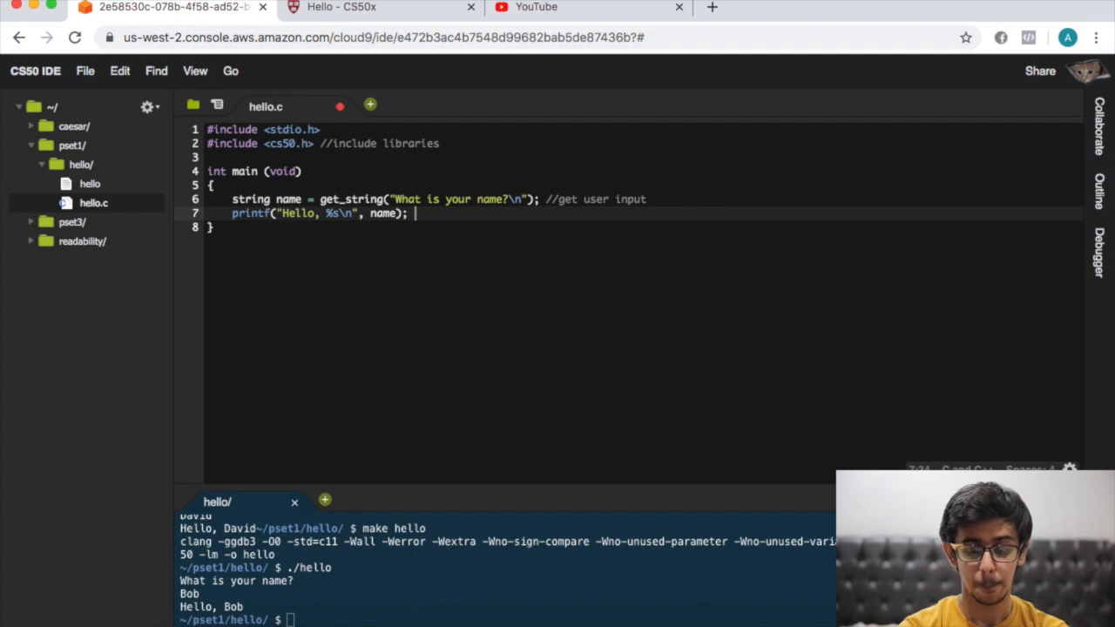
type("//prin")
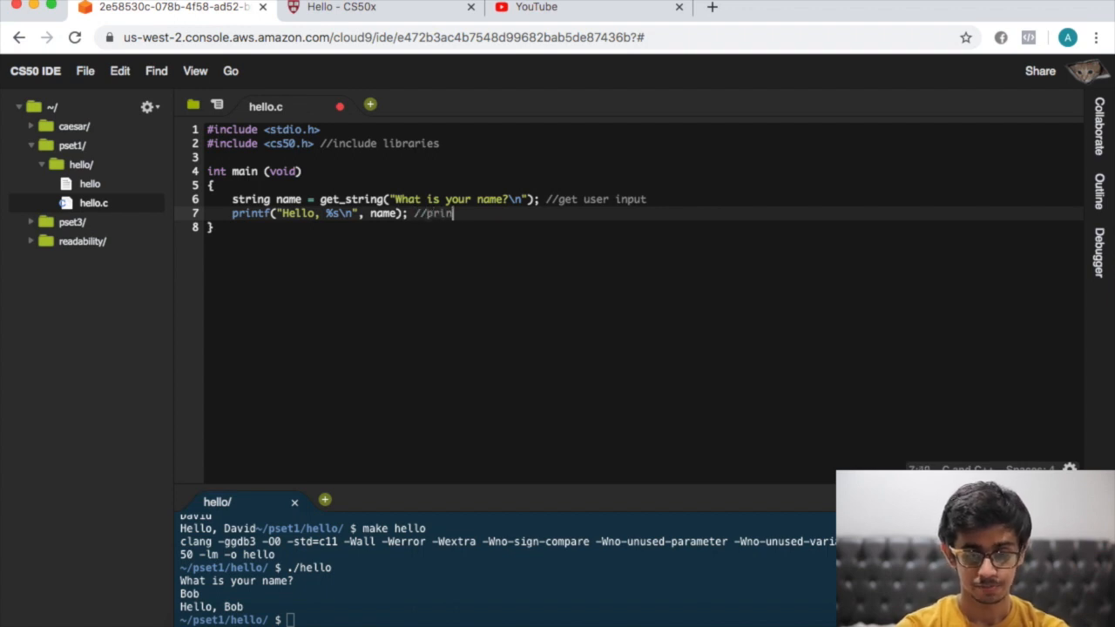
type("t hello")
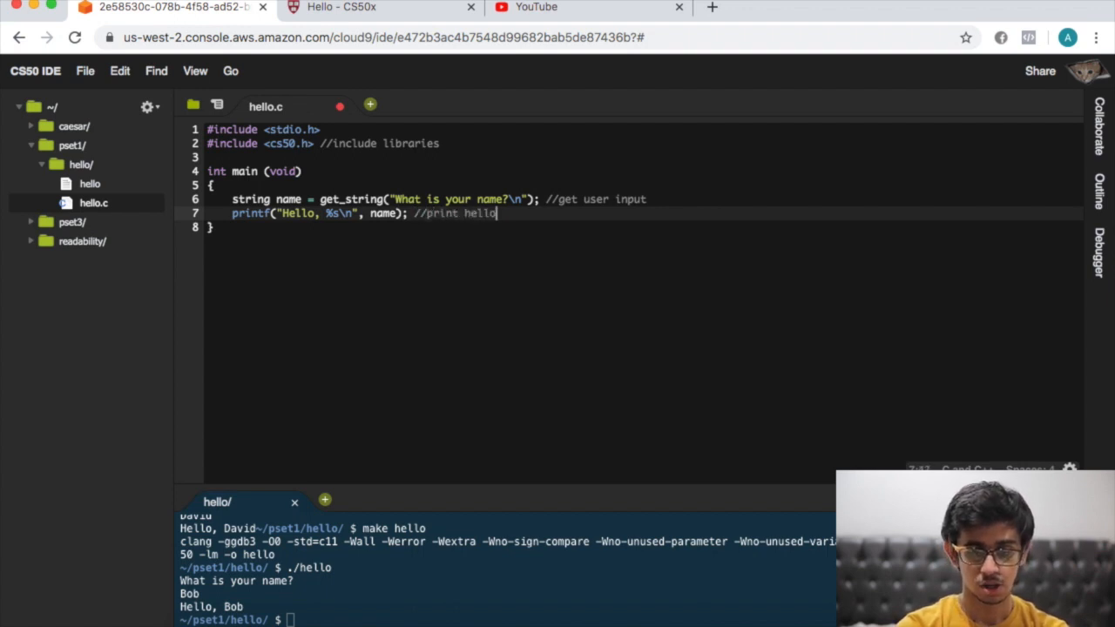
type(", user ino")
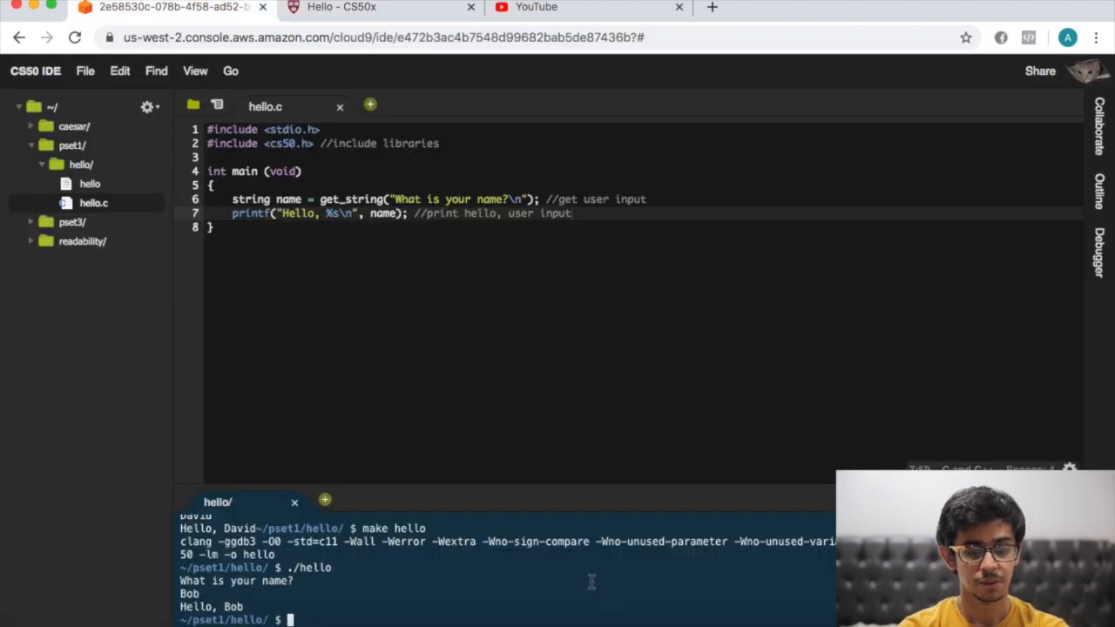
Step: Run check50 cs50/problems/2020/x/hello and get all checks passing
type("check50 cs50/problems/2020/x/hello")
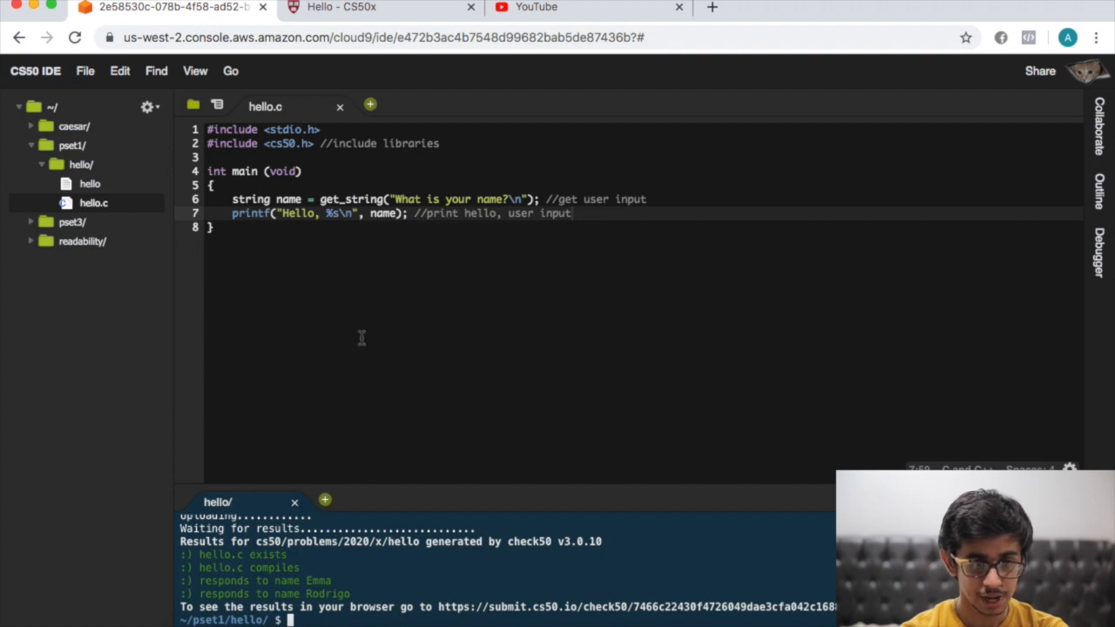
Step: Locate the 'style50 hello.c' command under How to Test Your Code on the CS50x Hello page
left_click(380, 7)
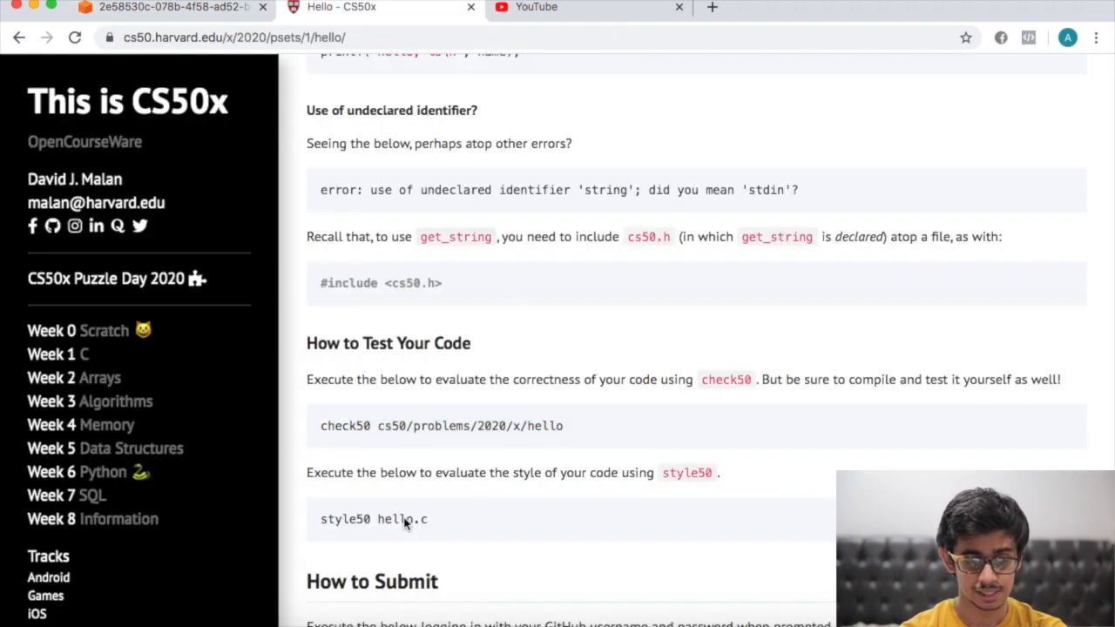
left_click(166, 7)
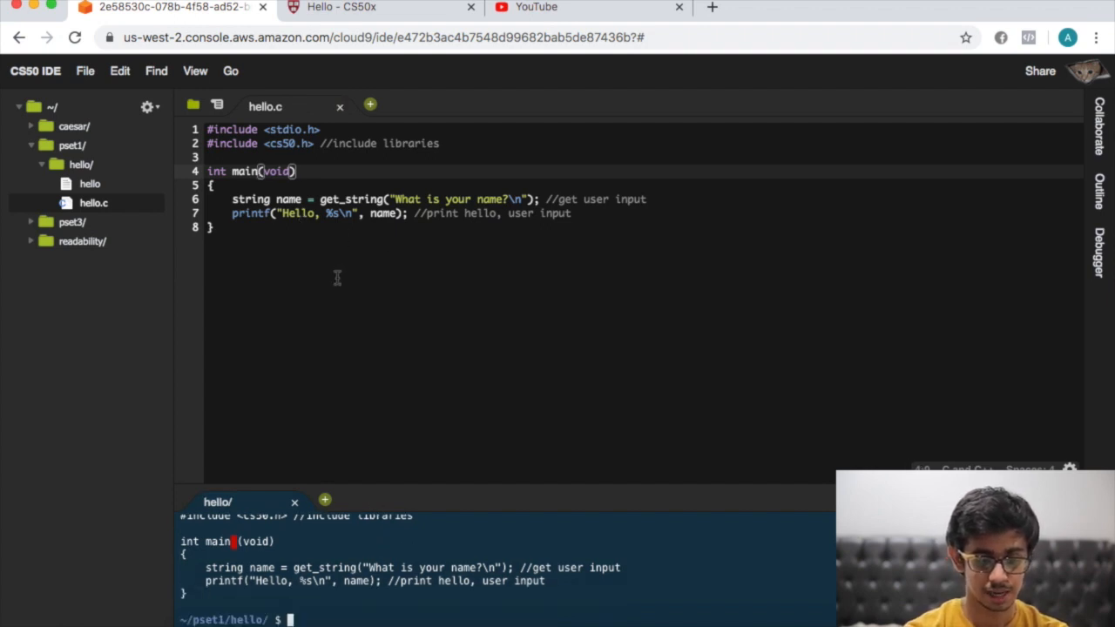
Step: Run 'style50 hello.c' in the terminal, then return to the CS50x page's How to Submit section
type("style50 hello.c")
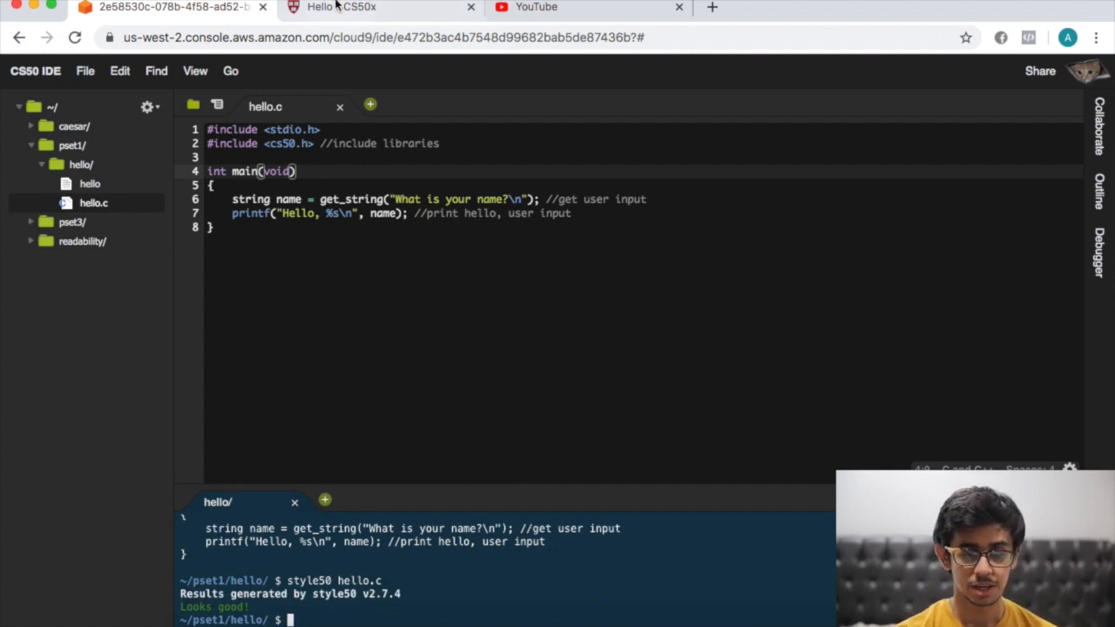
left_click(376, 7)
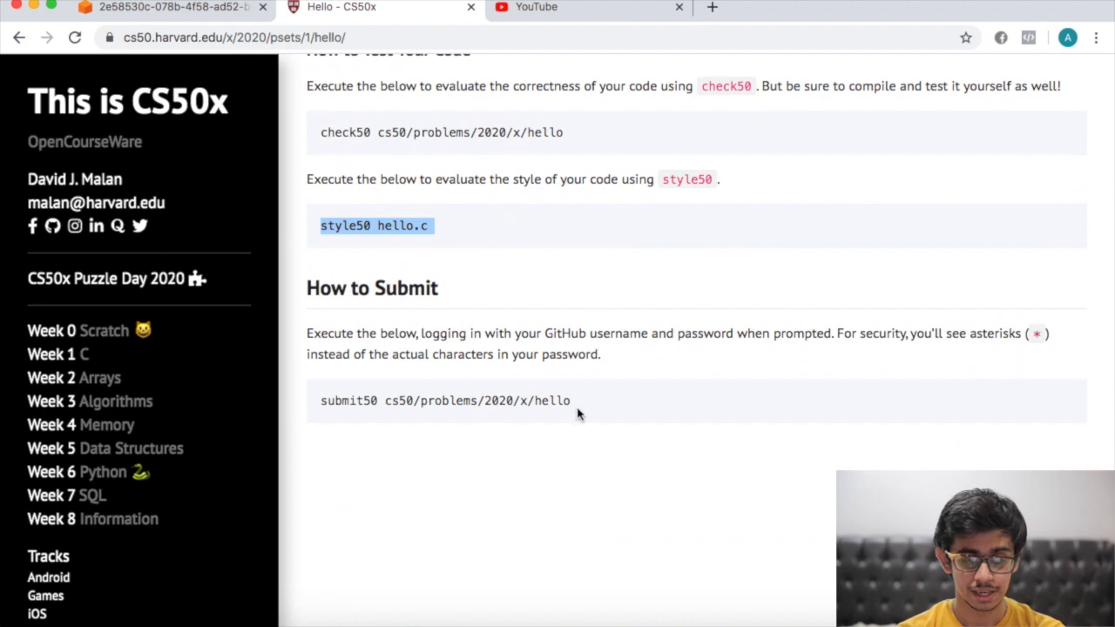